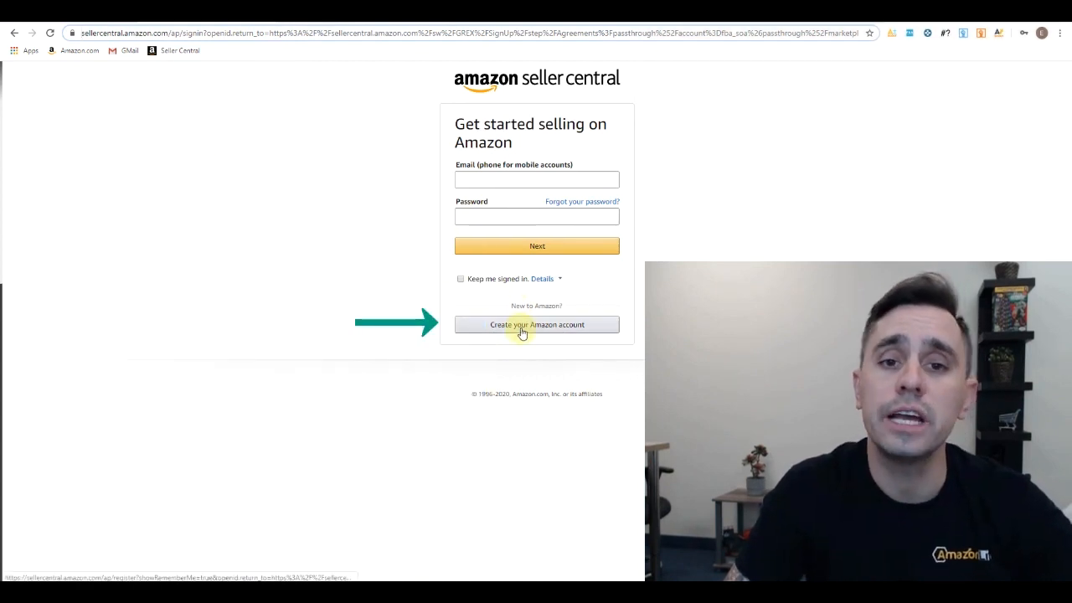
Start a new Amazon account with the name 'Amaz' and the suggested email address
left_click(535, 325)
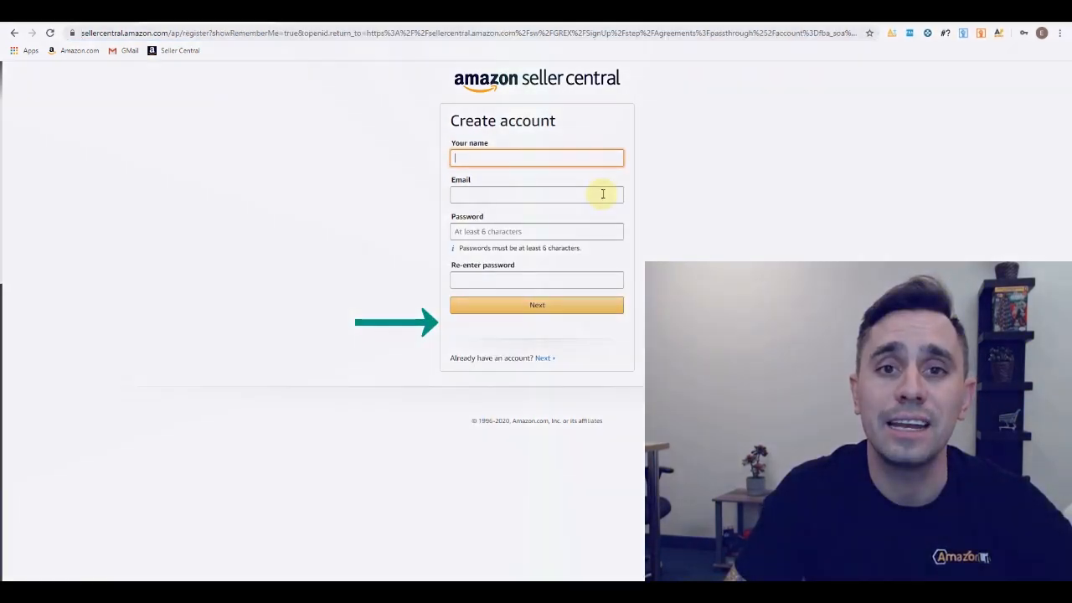
type("AmazonLit")
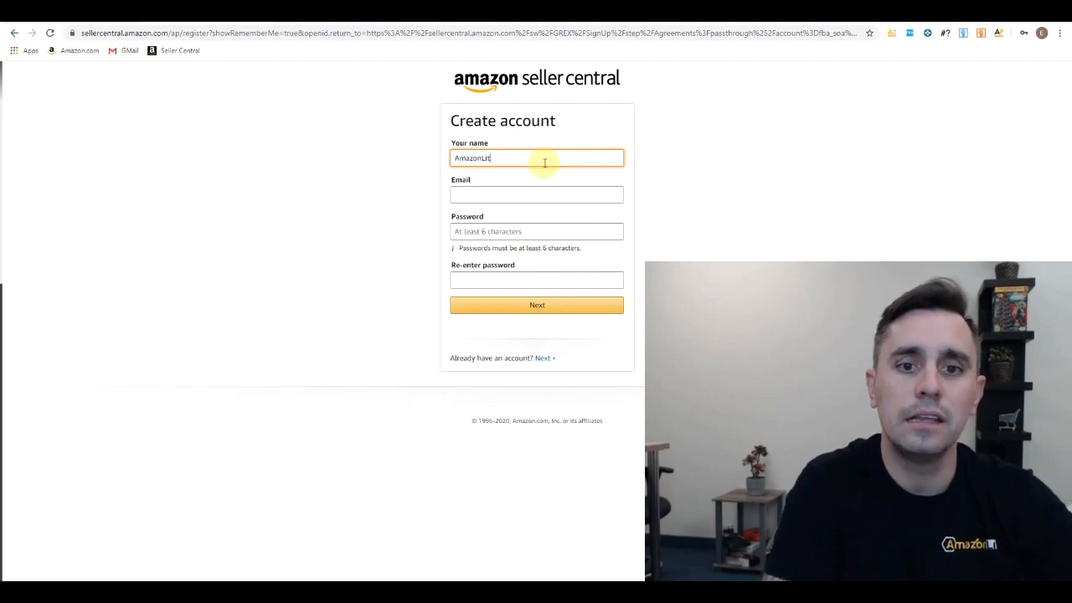
left_click(536, 194)
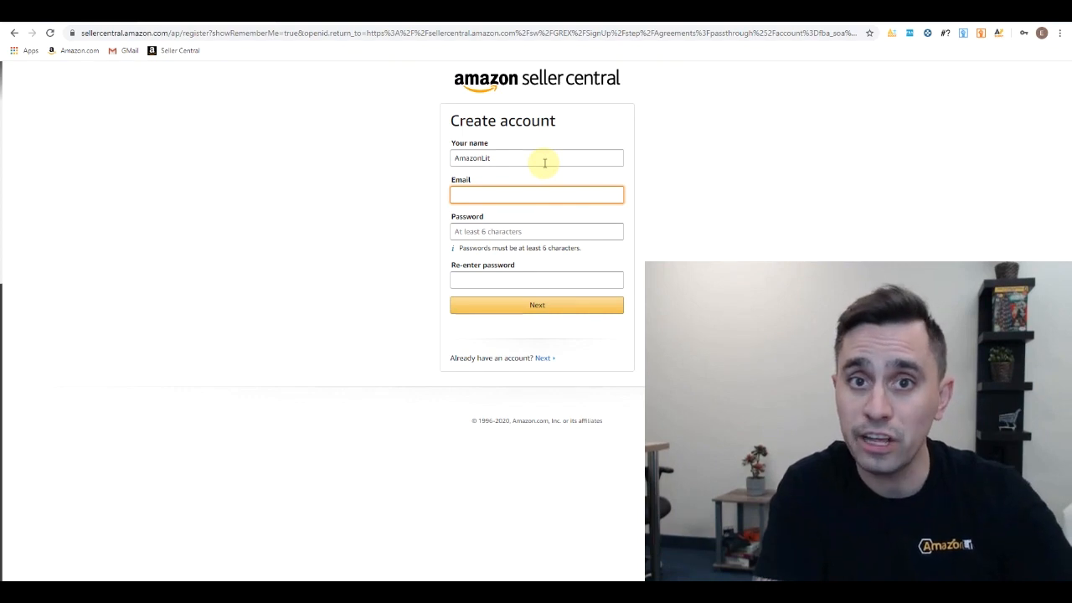
type("se")
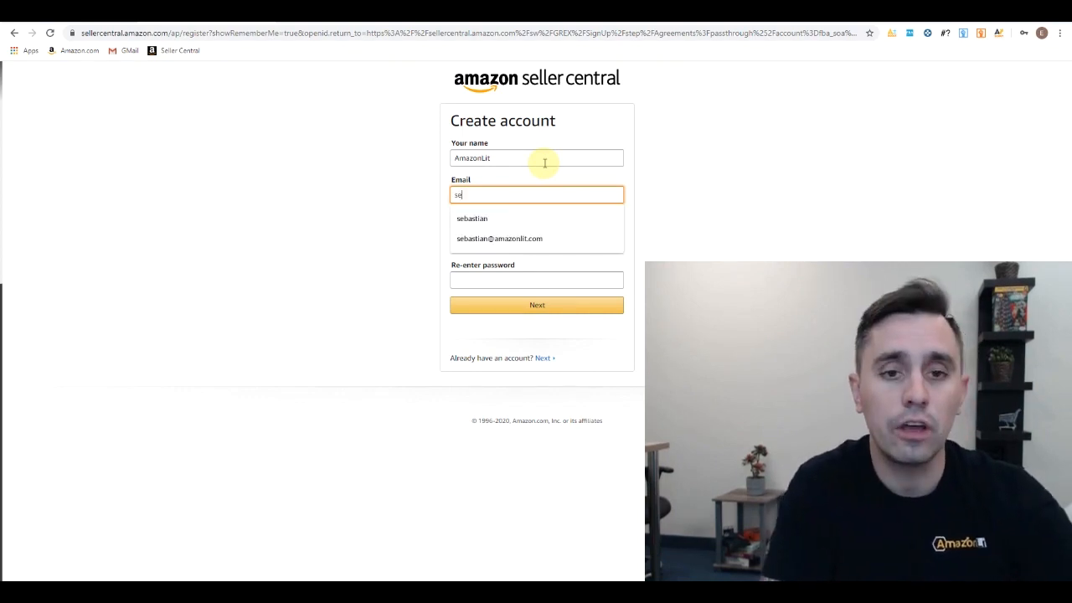
left_click(499, 238)
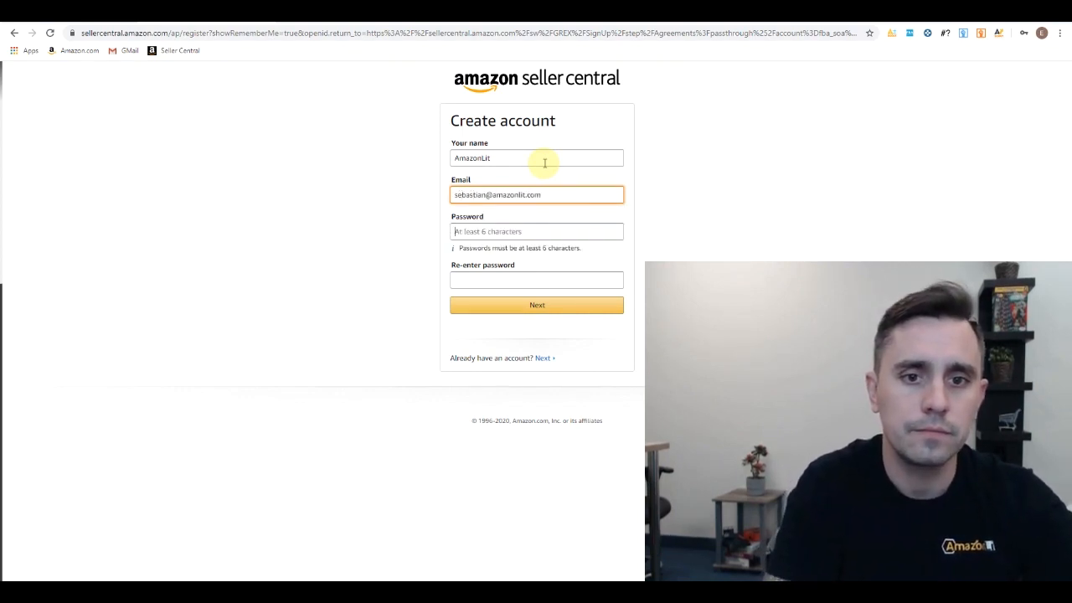
Set and confirm the password, then submit the new account details
type("password")
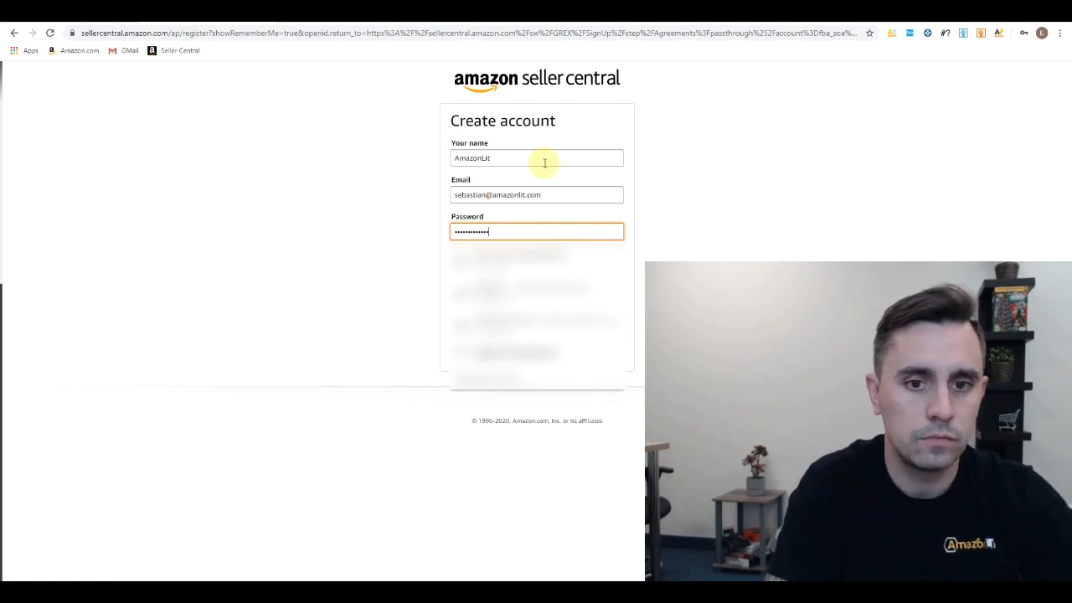
left_click(536, 281)
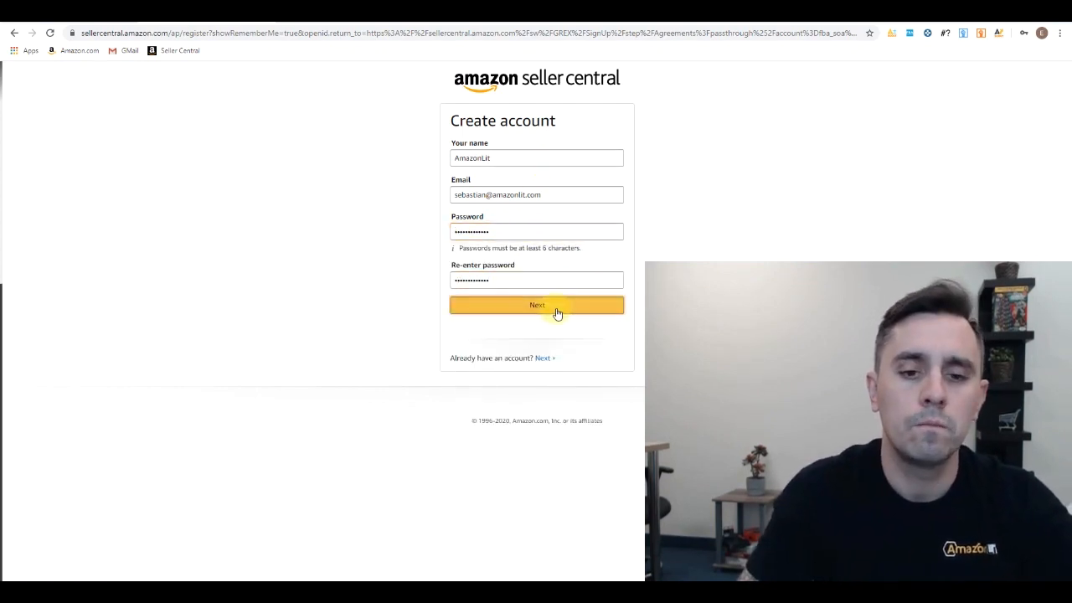
left_click(535, 304)
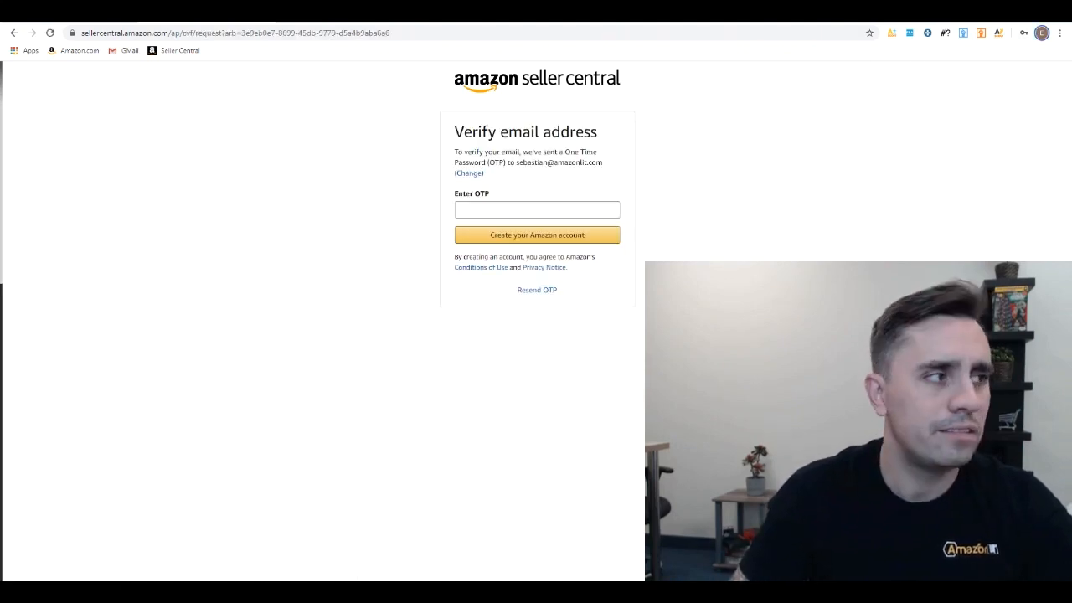
mouse_move(84, 142)
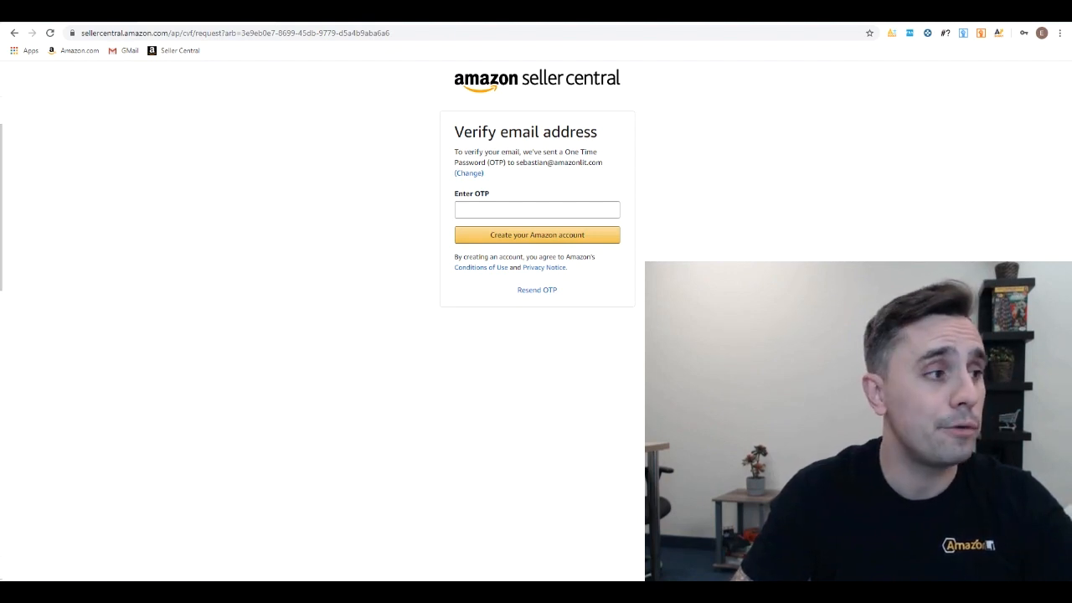
left_click(536, 209)
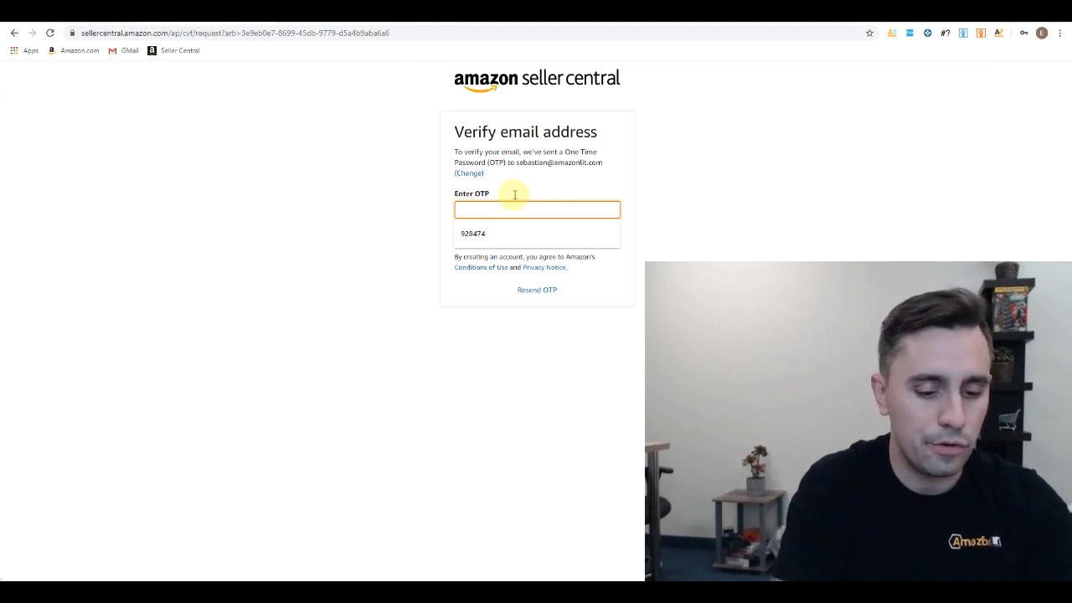
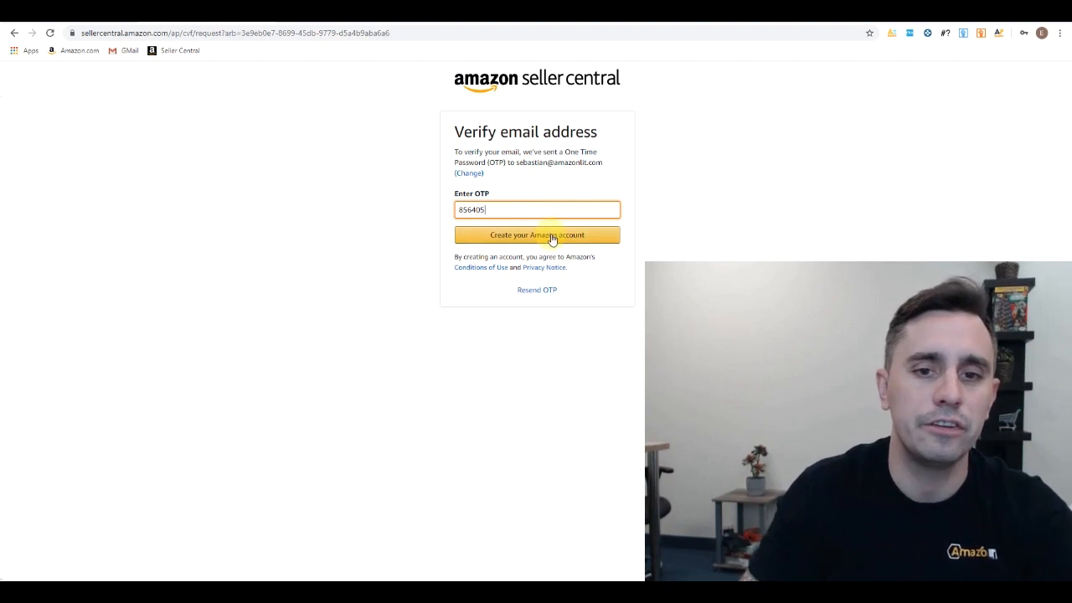
left_click(536, 234)
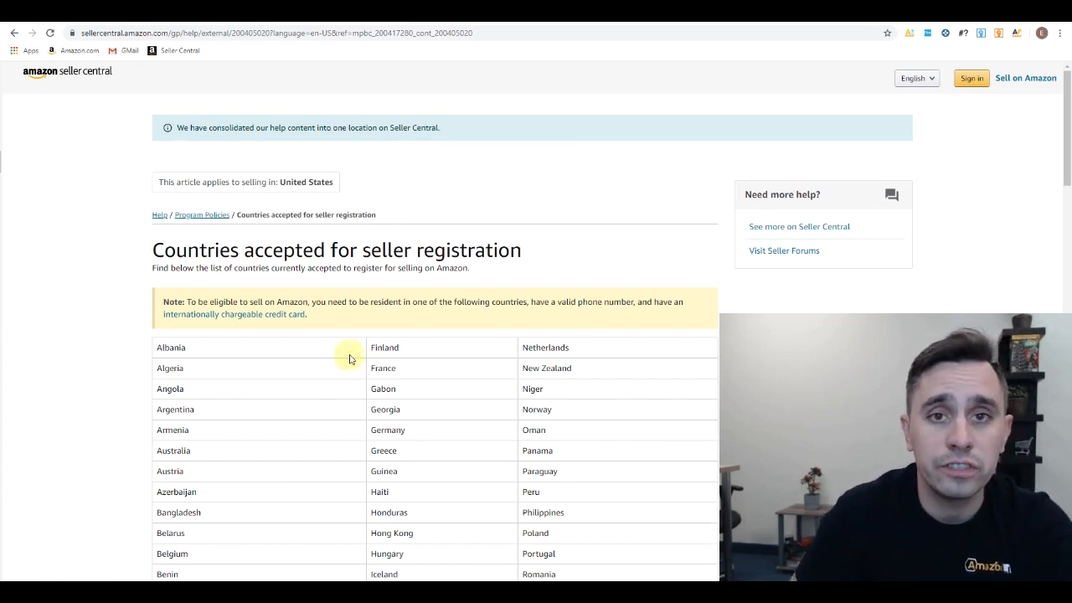
Scroll through the accepted-countries list down past Costa Rica and Croatia
scroll("down", 3)
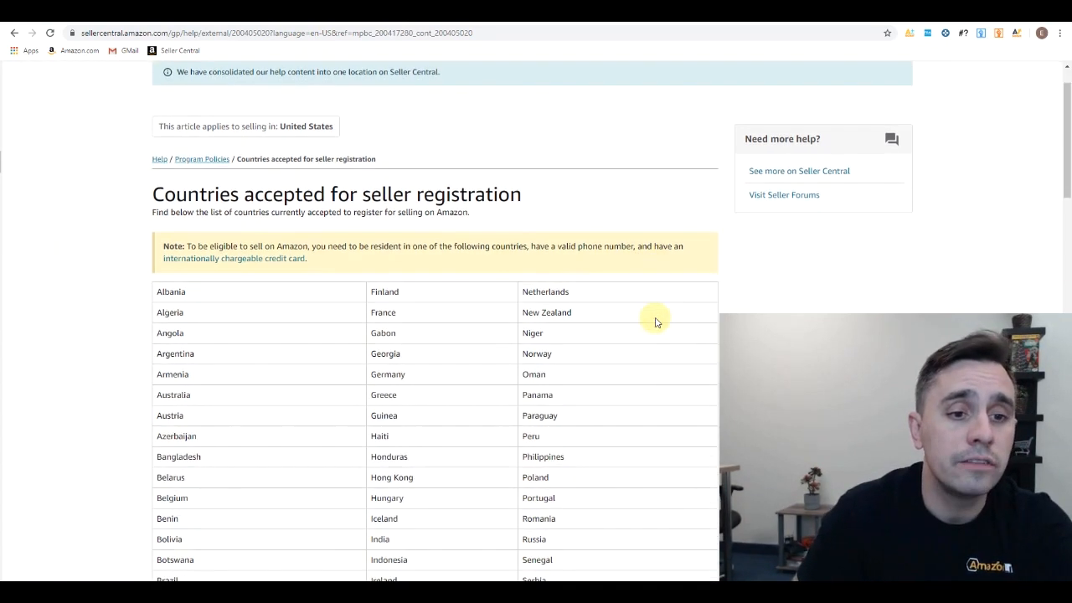
scroll("down", 3)
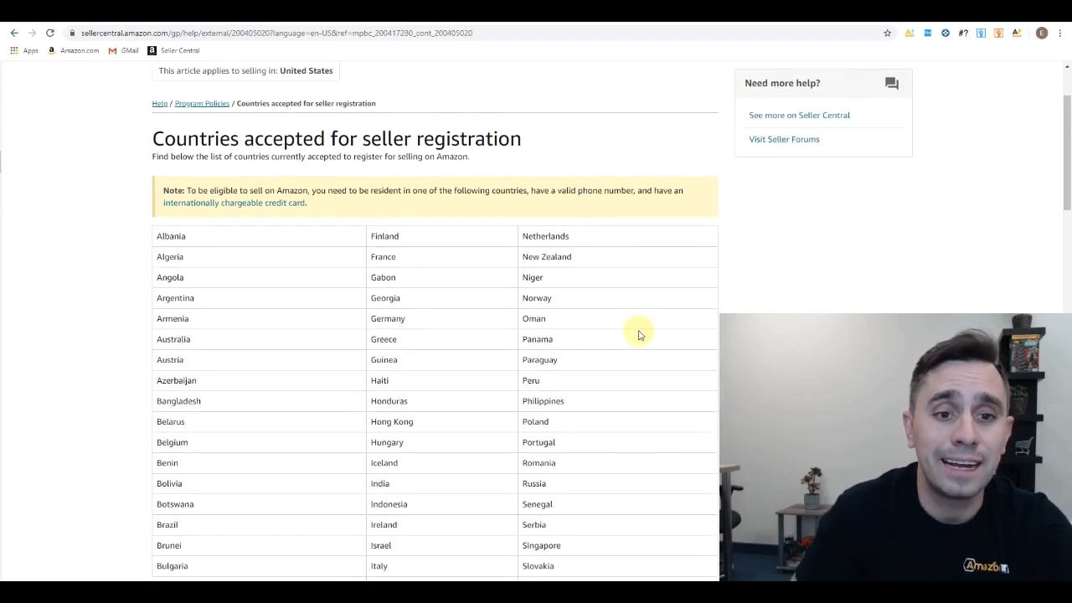
scroll("down", 3)
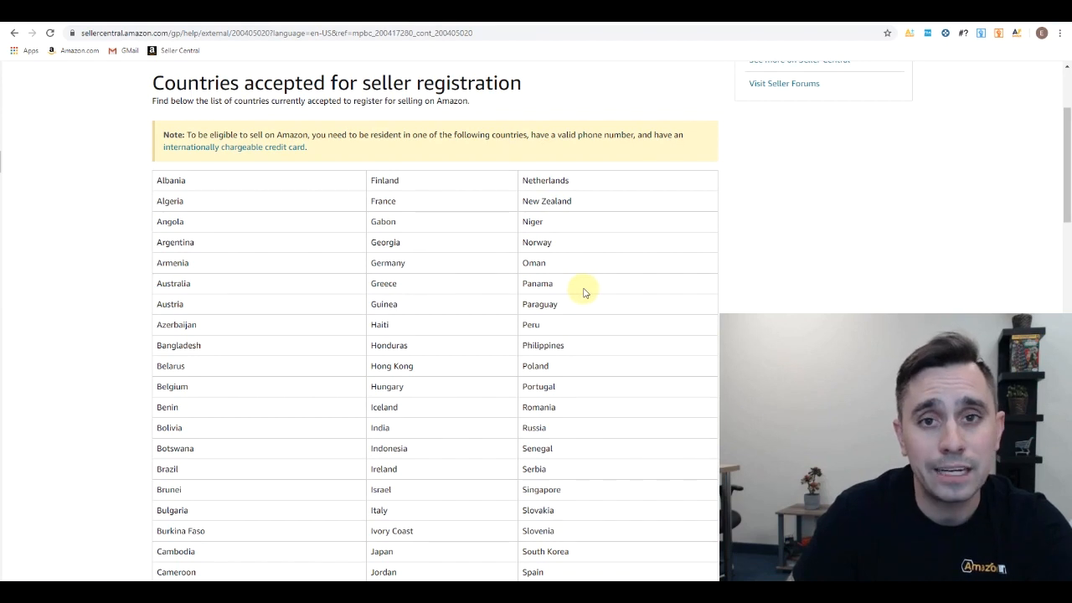
scroll("down", 3)
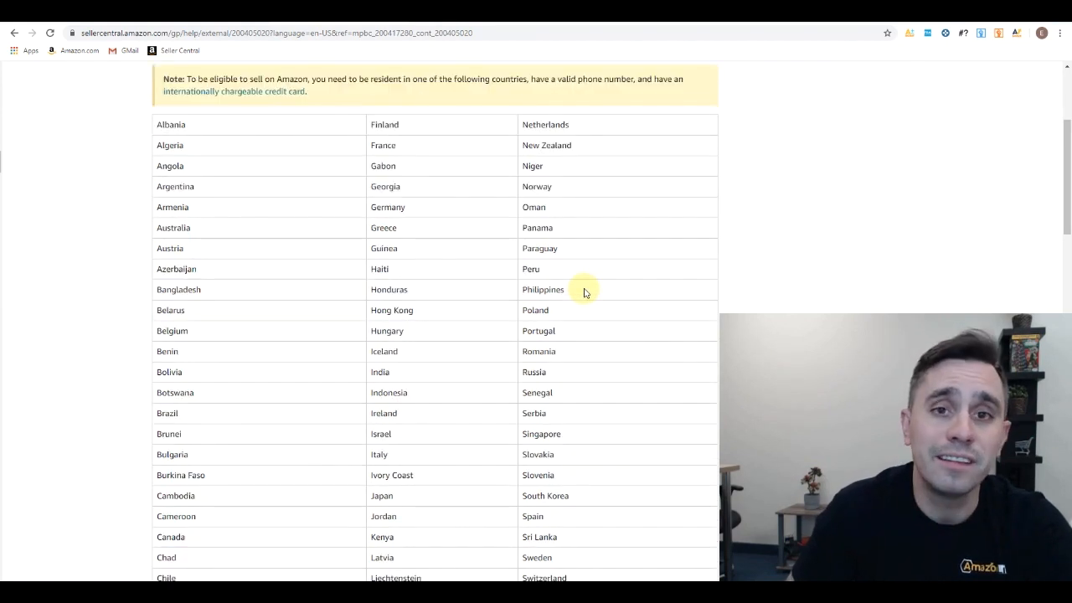
mouse_move(658, 291)
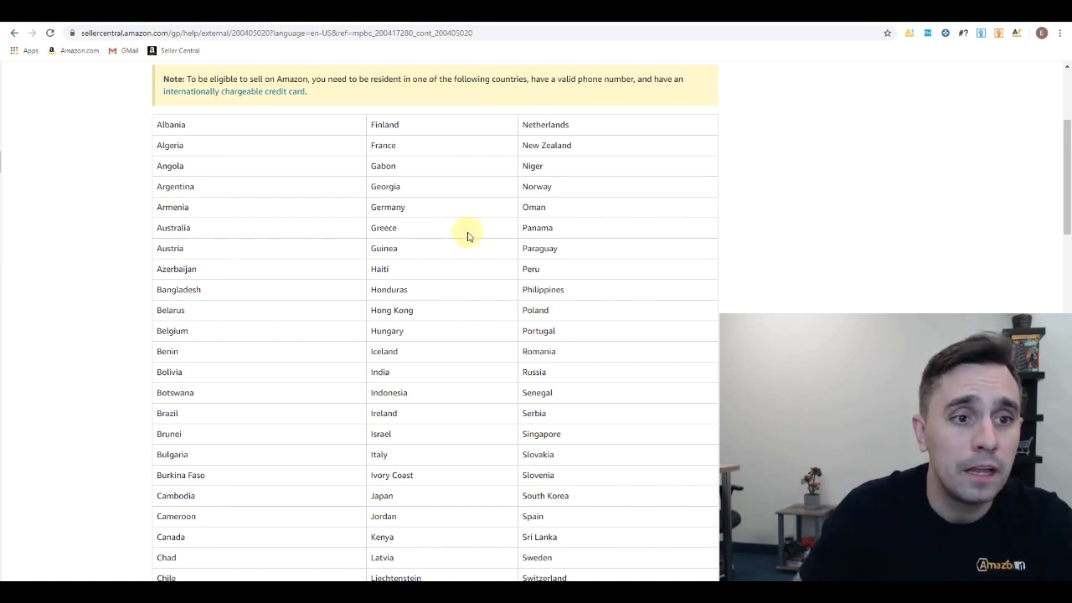
mouse_move(492, 271)
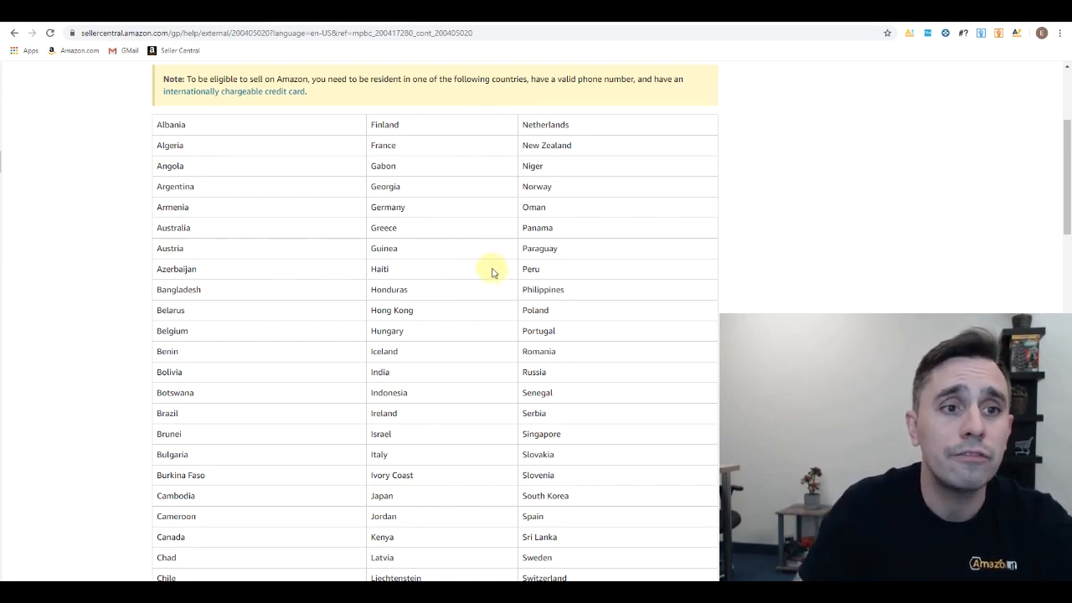
scroll("up", 3)
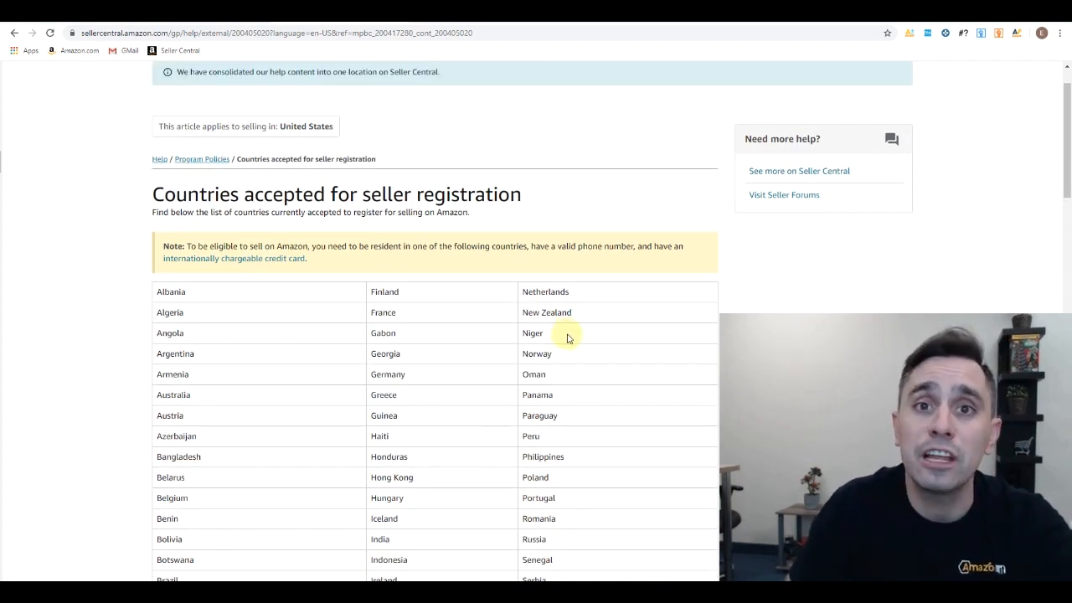
scroll("down", 3)
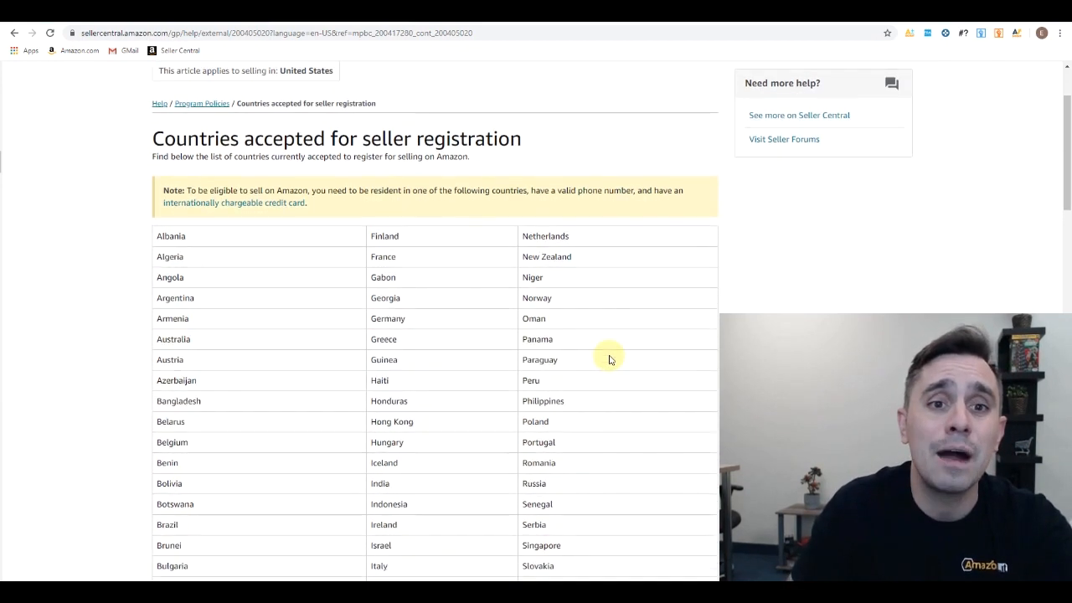
scroll("down", 3)
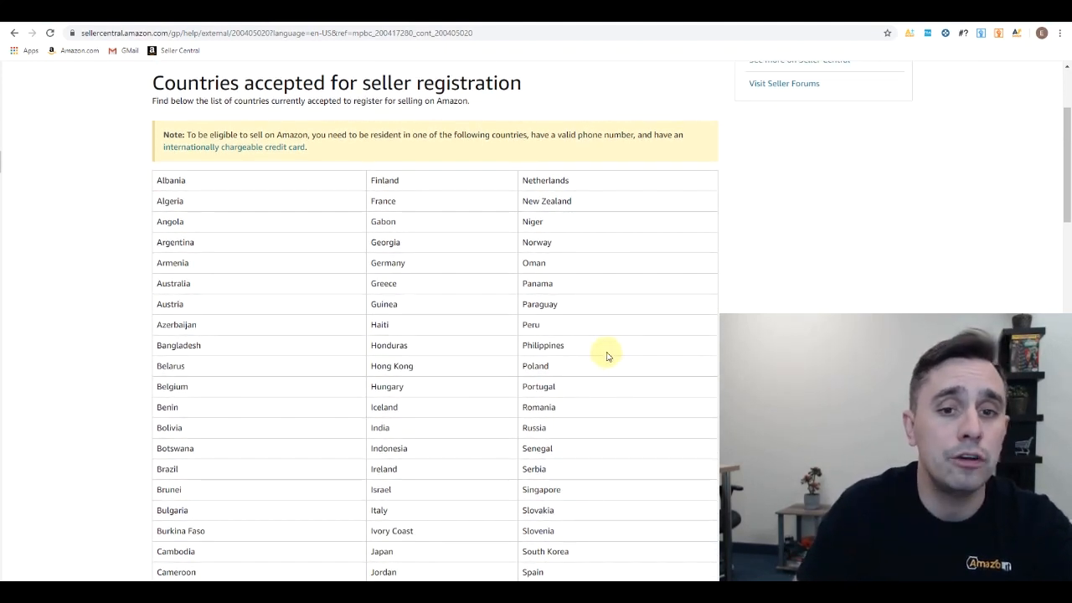
scroll("down", 3)
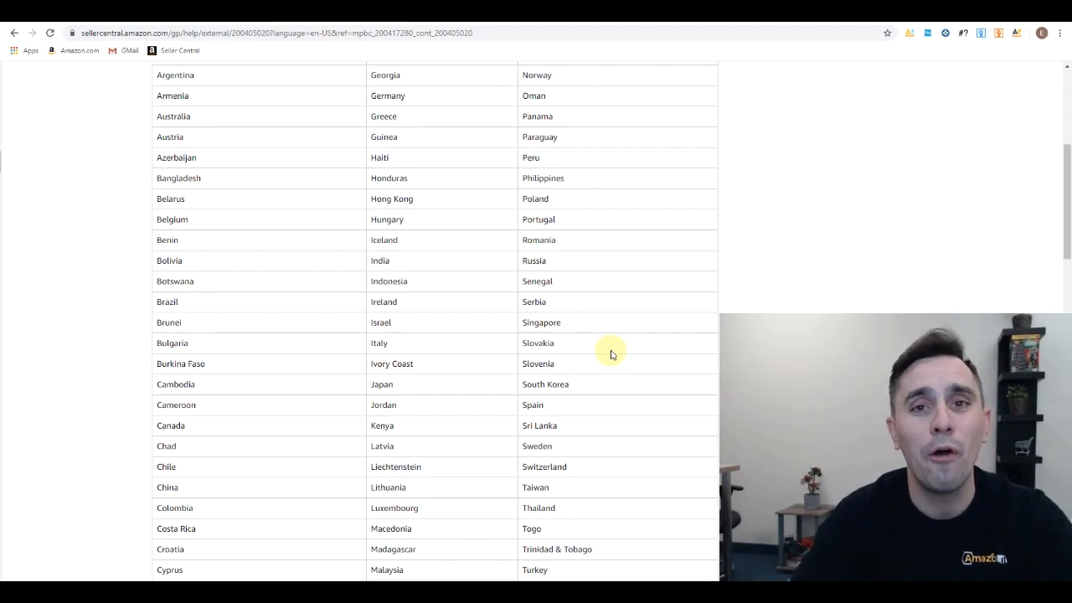
mouse_move(504, 315)
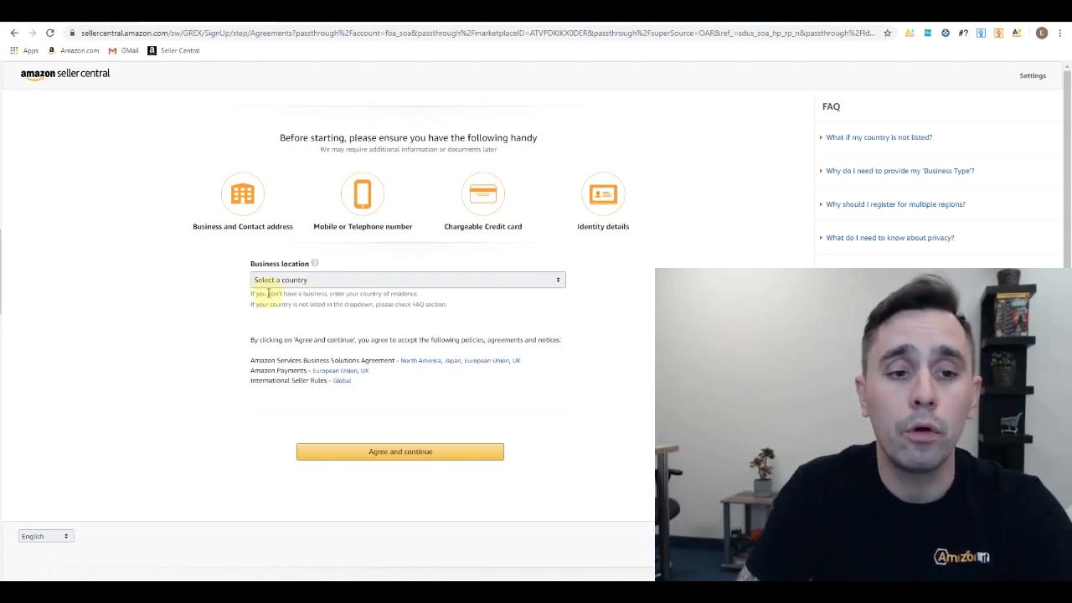
Choose United States as business location and privately-owned business as business type
left_click(405, 279)
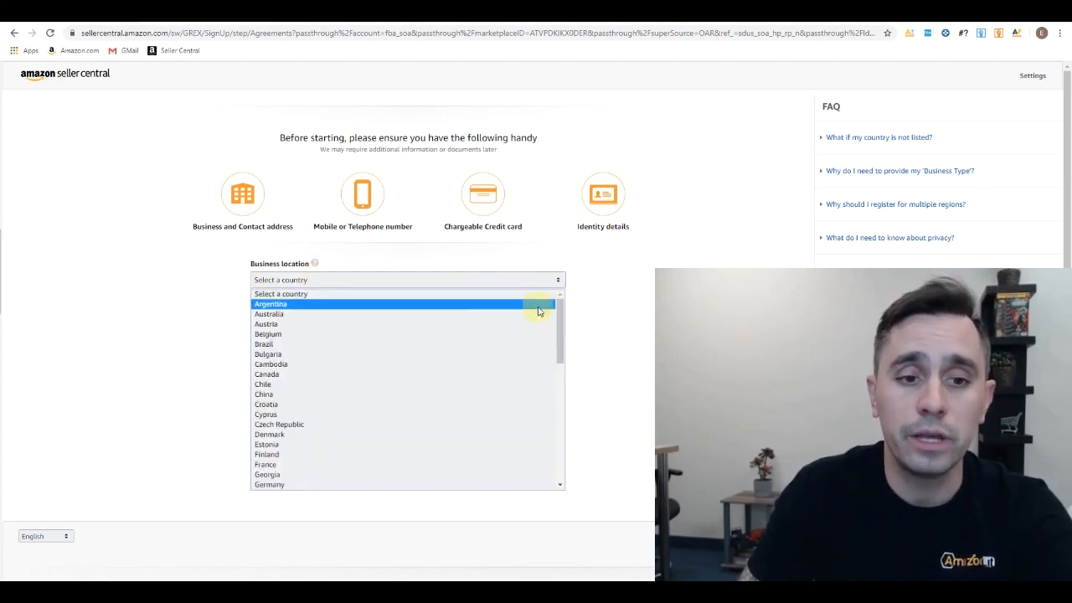
scroll("down", 3)
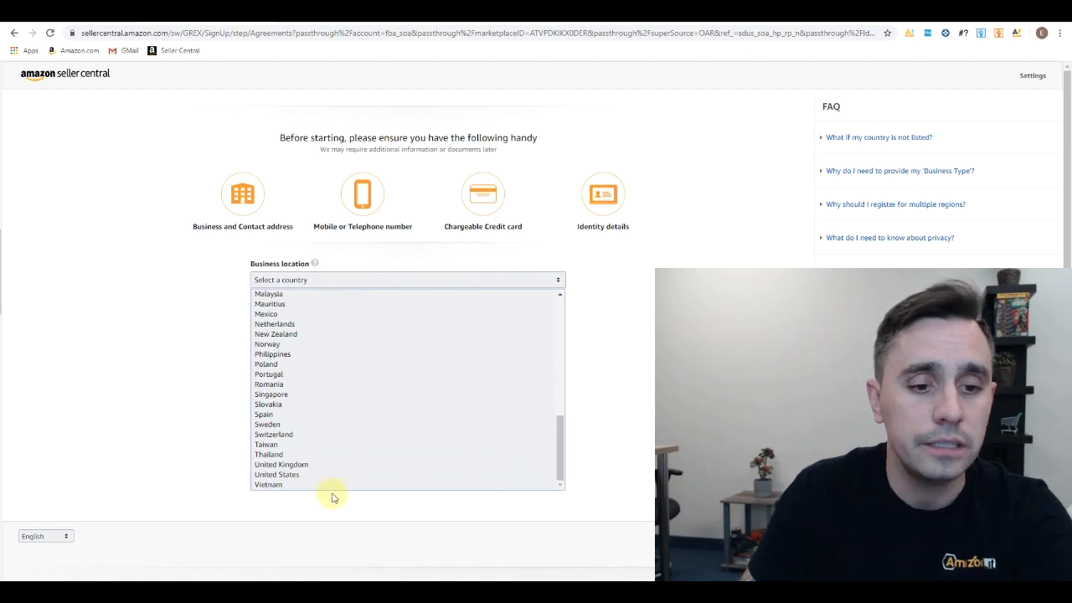
left_click(276, 473)
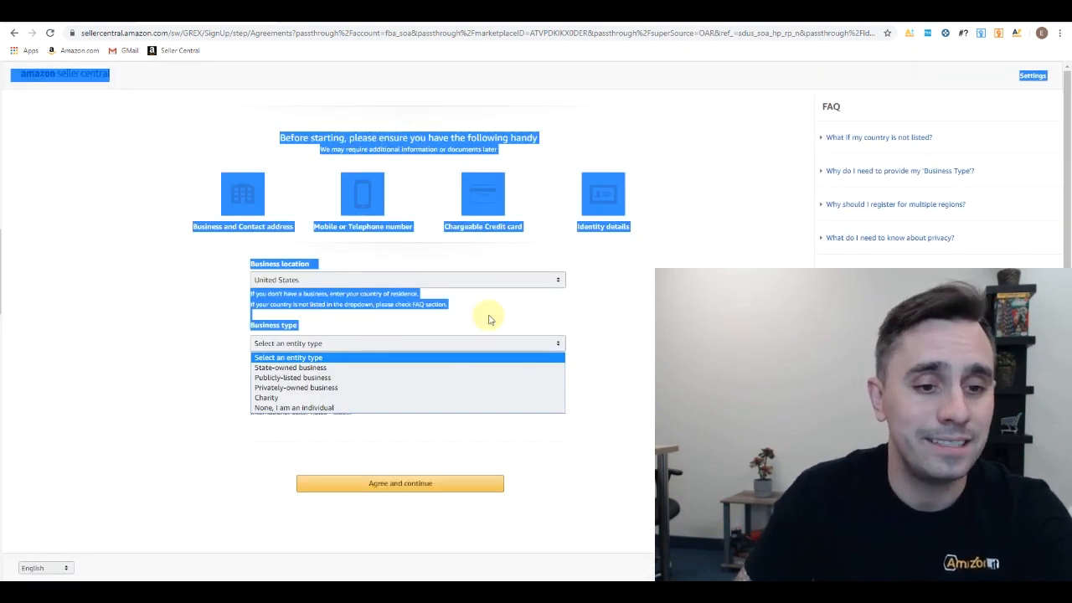
mouse_move(377, 388)
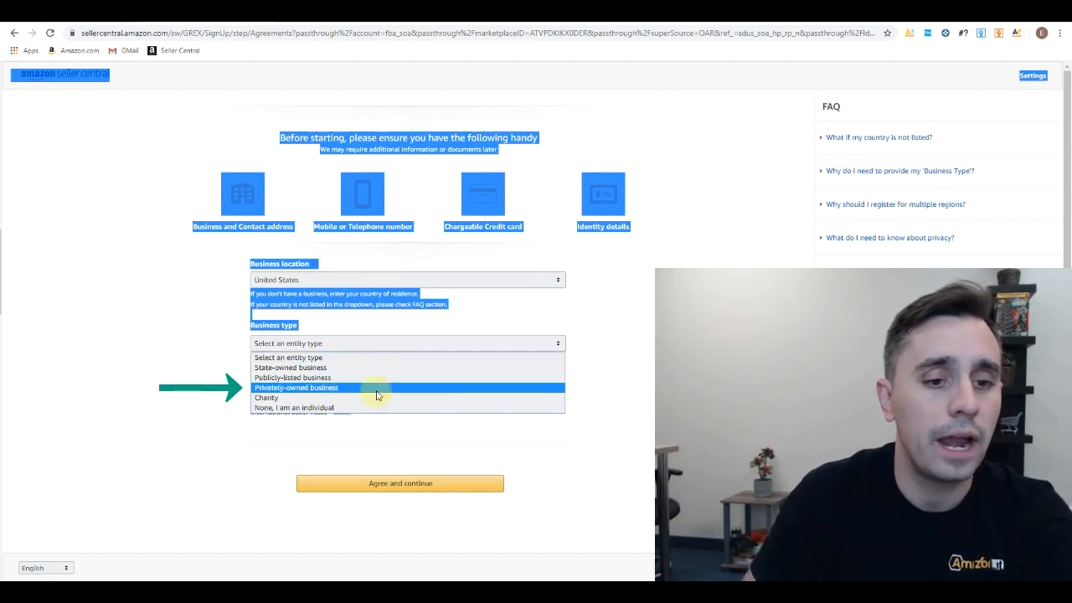
left_click(296, 386)
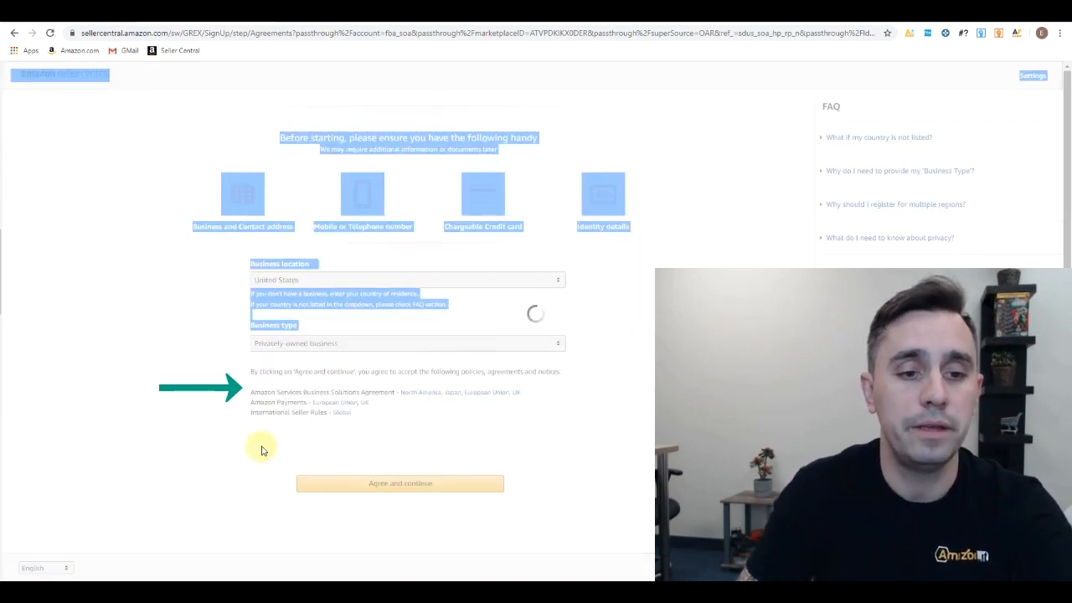
Enter AmazonLit as the business name and agree to the seller terms to continue
type("AmazonLit LLC")
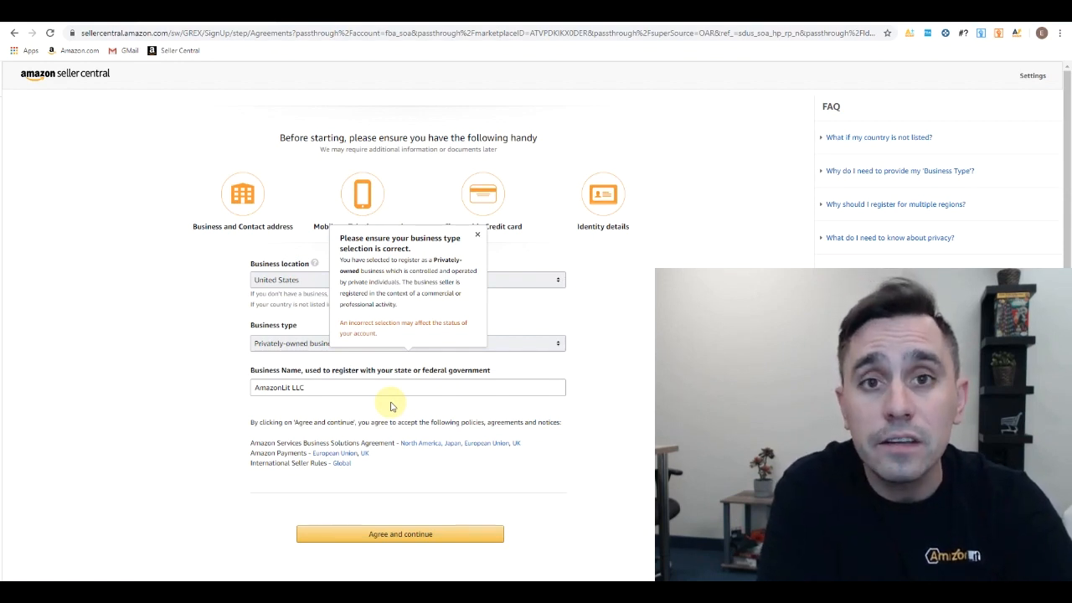
mouse_move(371, 66)
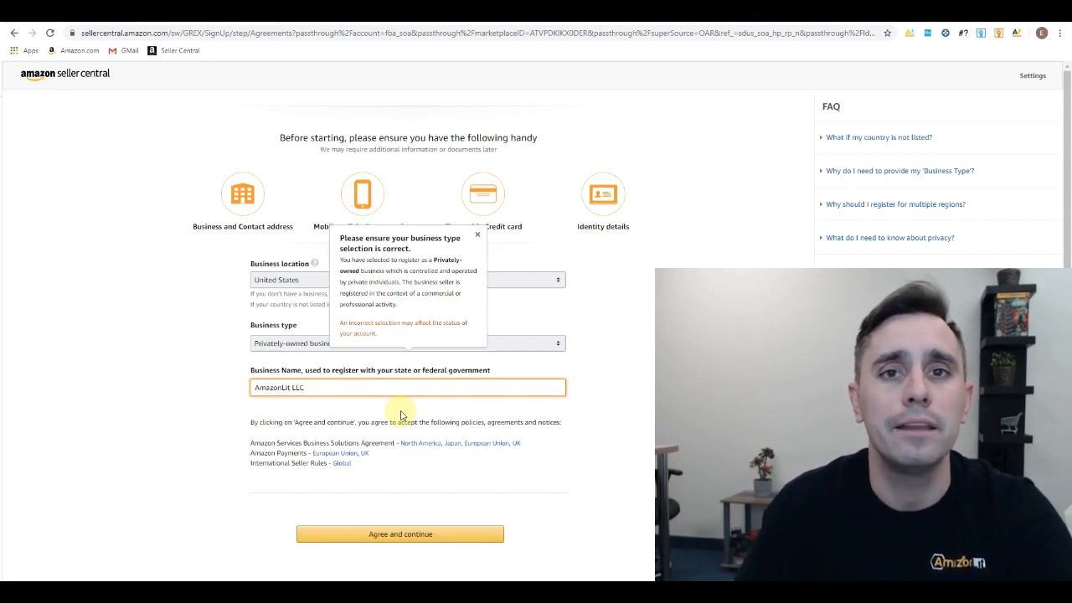
mouse_move(569, 372)
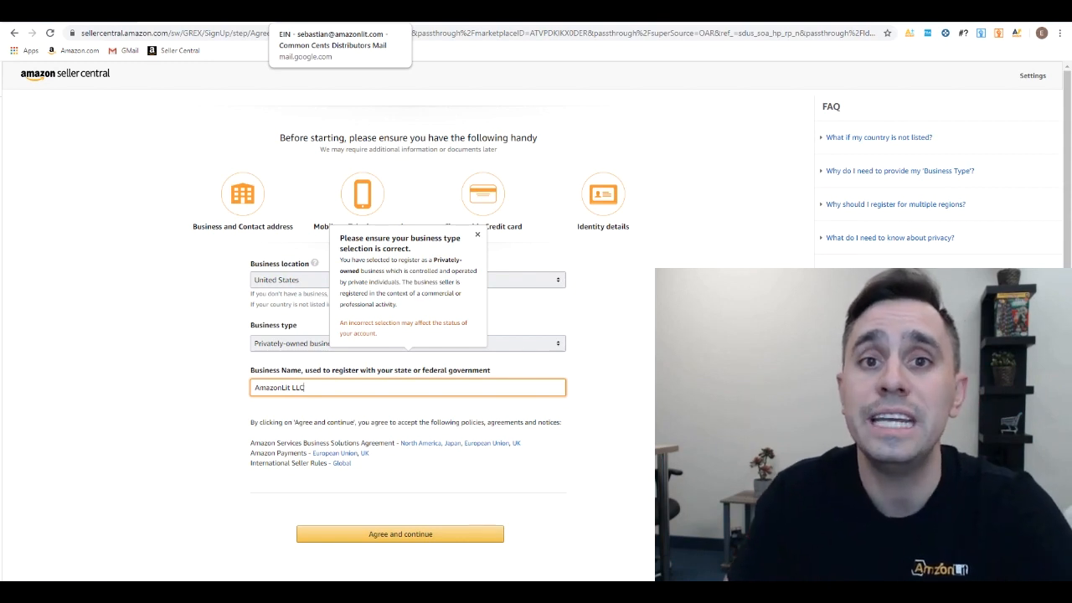
left_click(399, 532)
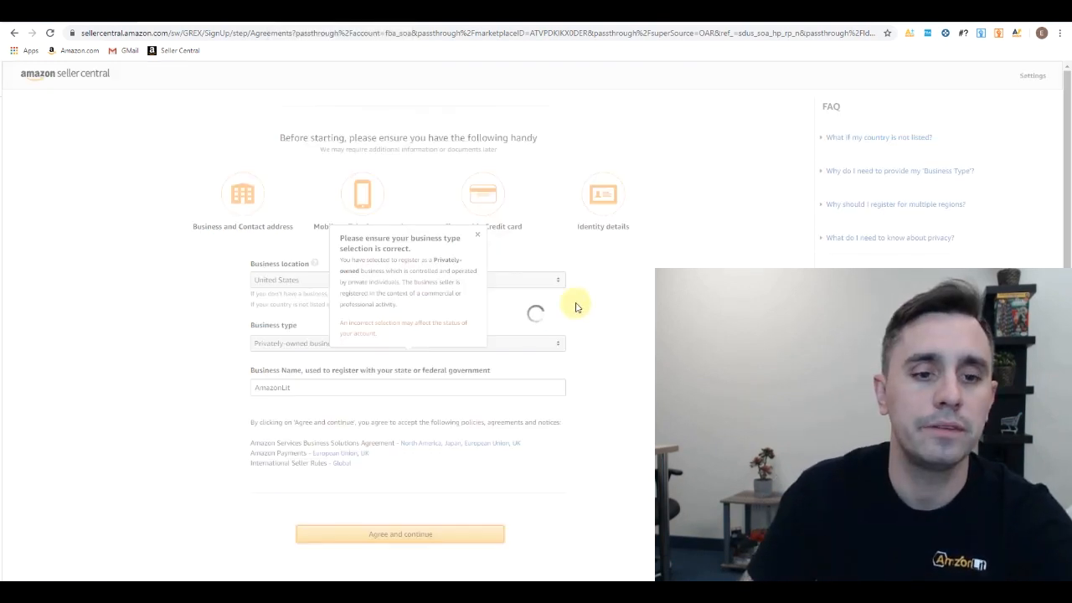
mouse_move(318, 415)
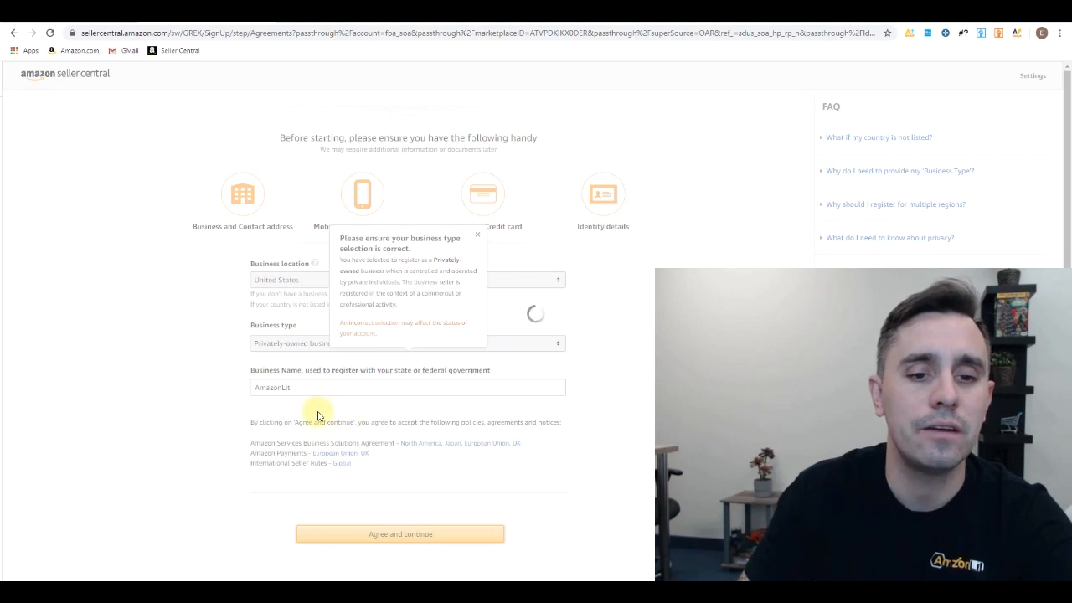
mouse_move(276, 360)
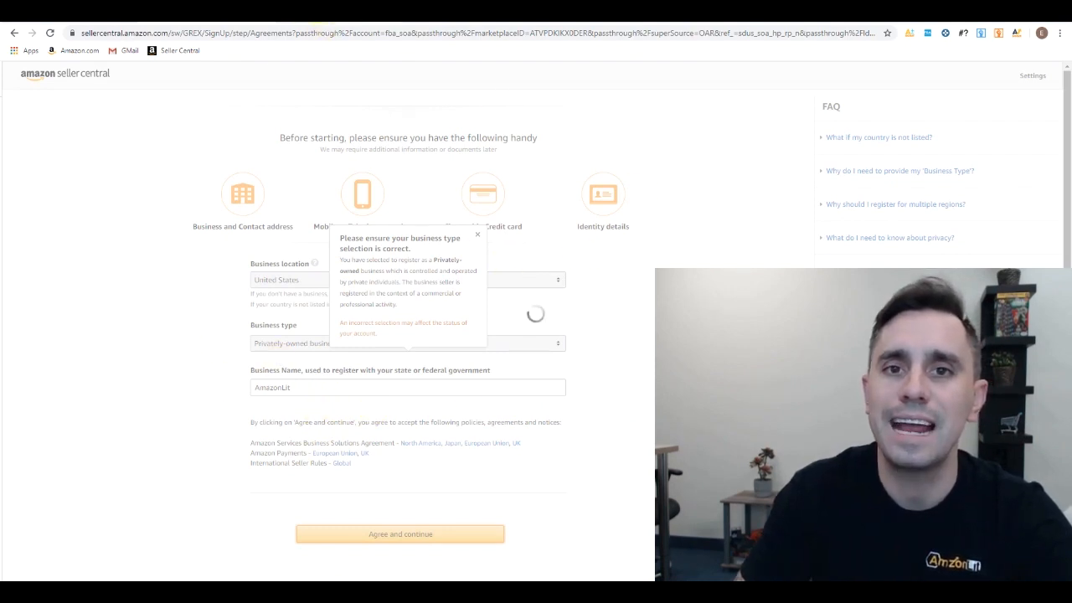
left_click(398, 533)
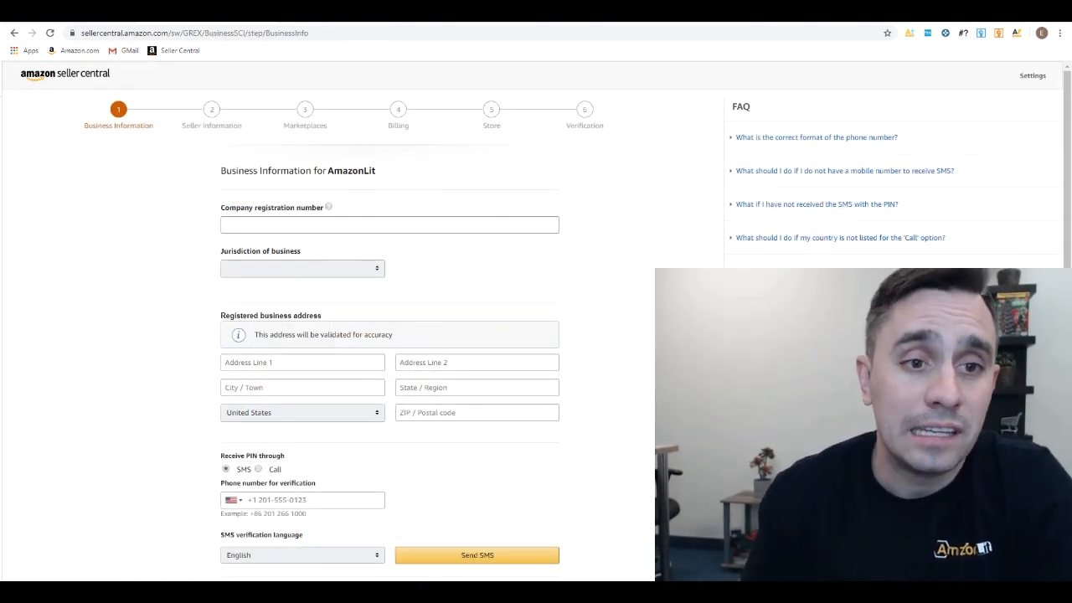
mouse_move(442, 47)
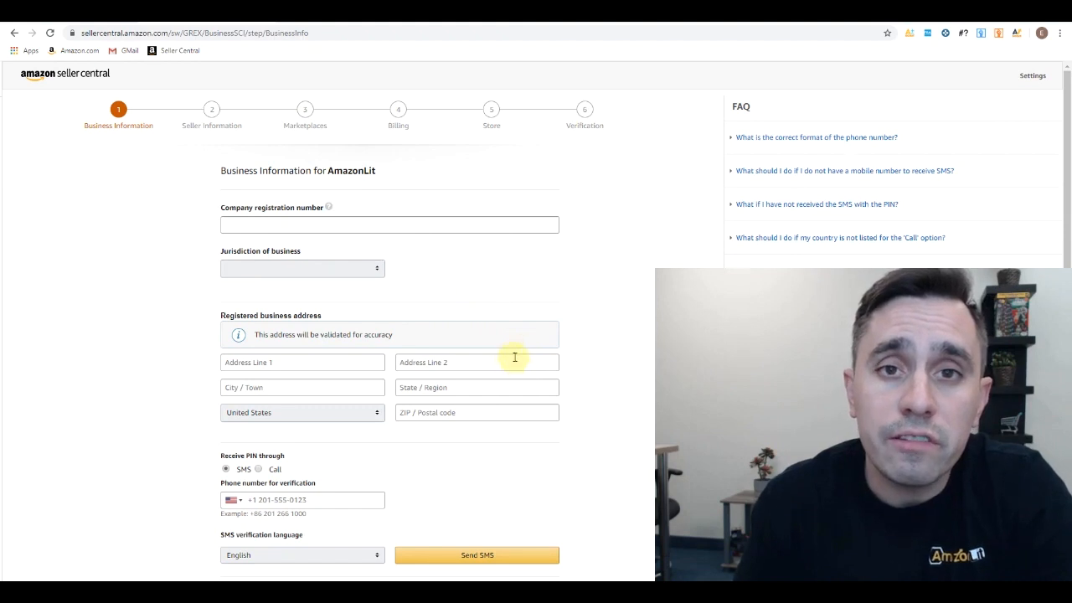
mouse_move(519, 325)
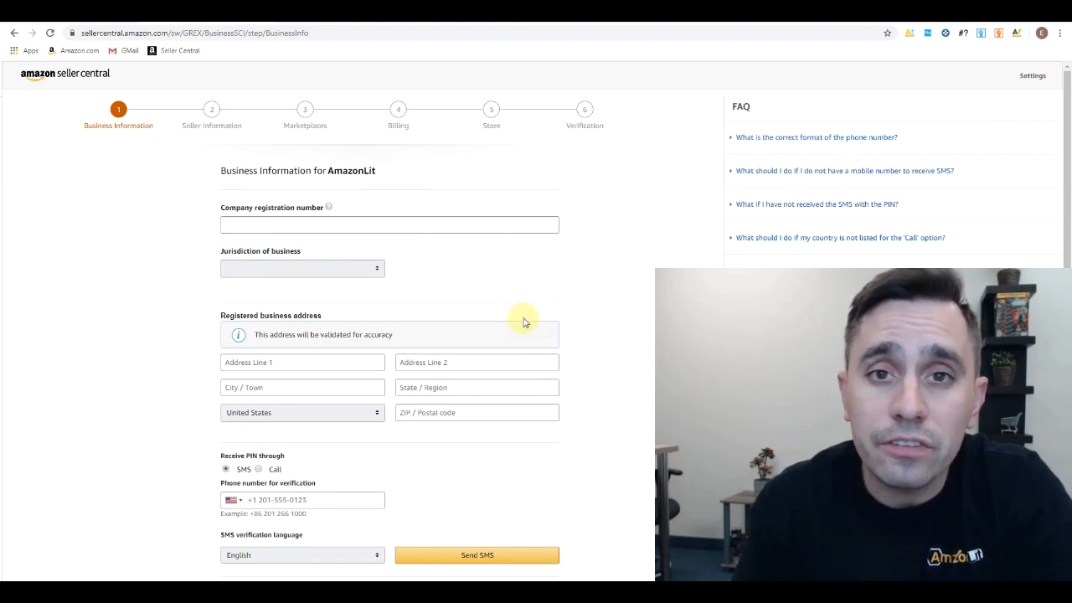
mouse_move(436, 243)
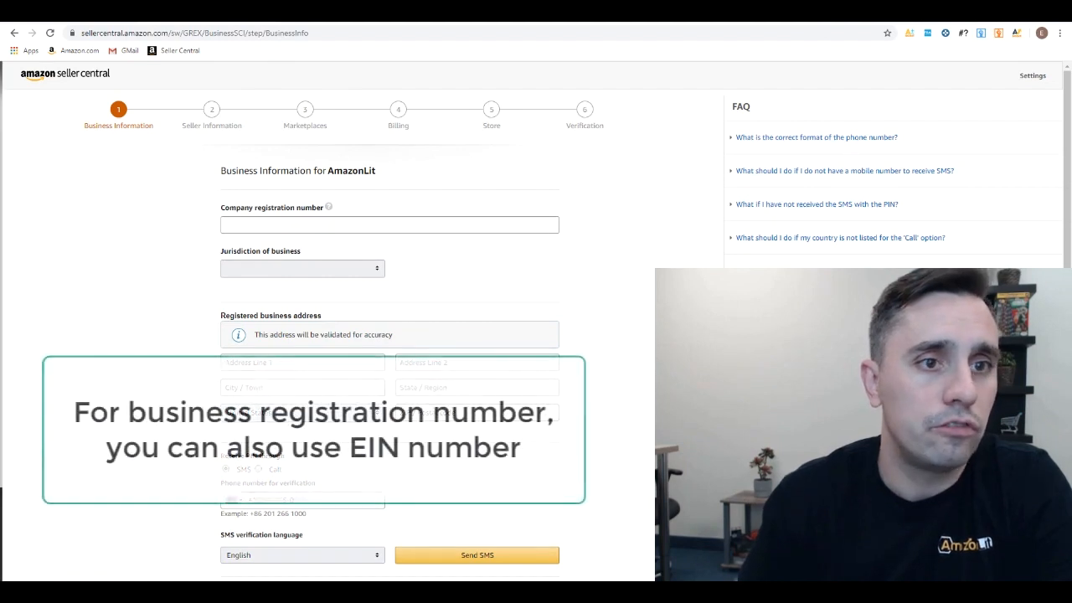
Enter the company registration number and set New Jersey as jurisdiction of business
left_click(388, 224)
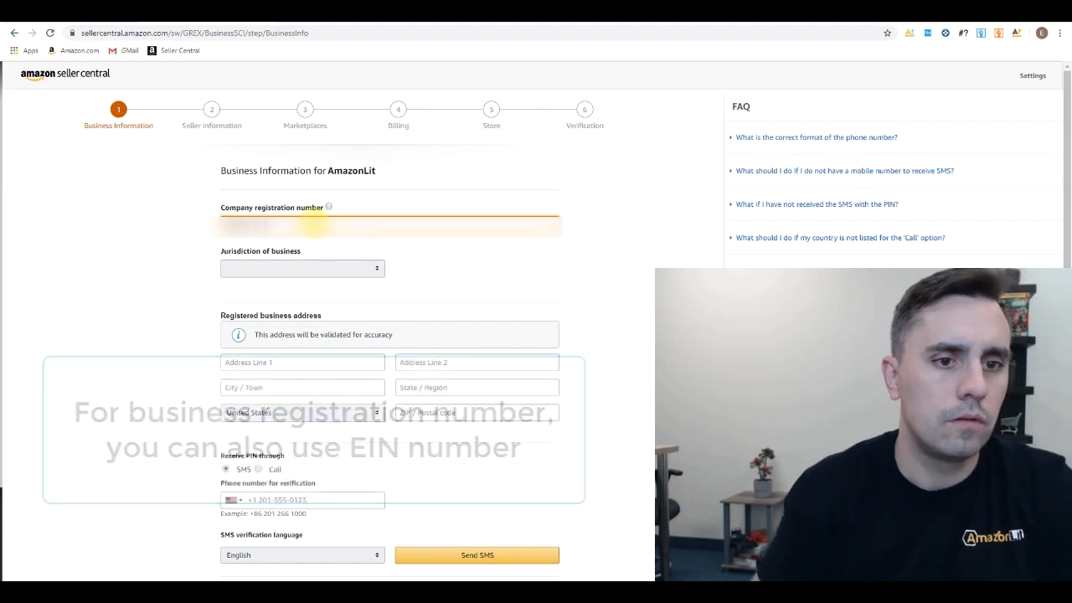
left_click(302, 268)
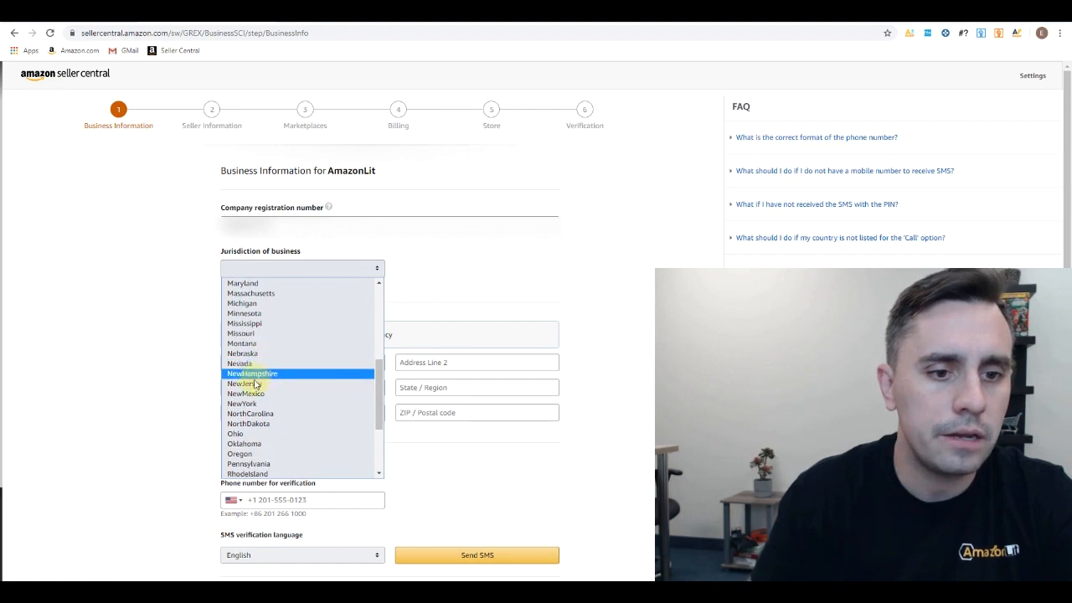
left_click(245, 384)
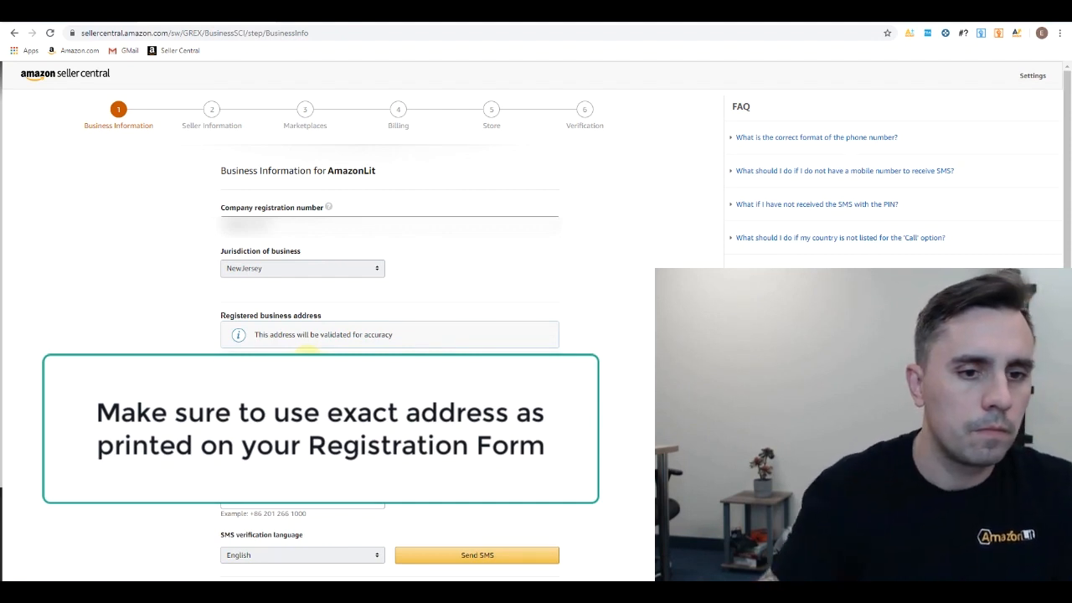
Fill in the primary contact person's name and verify the phone number by SMS
scroll("down", 3)
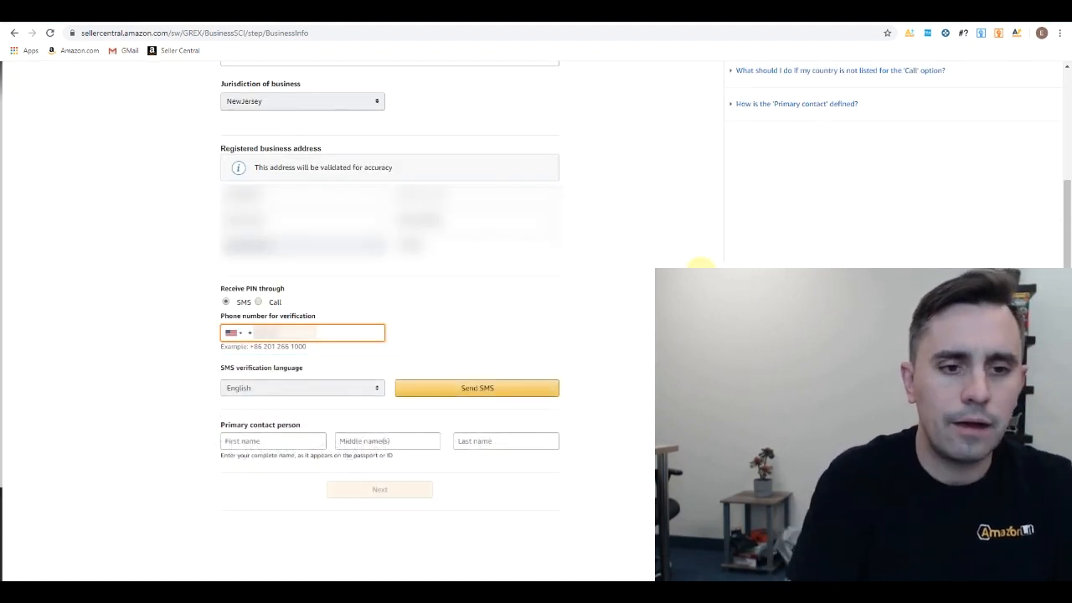
mouse_move(477, 325)
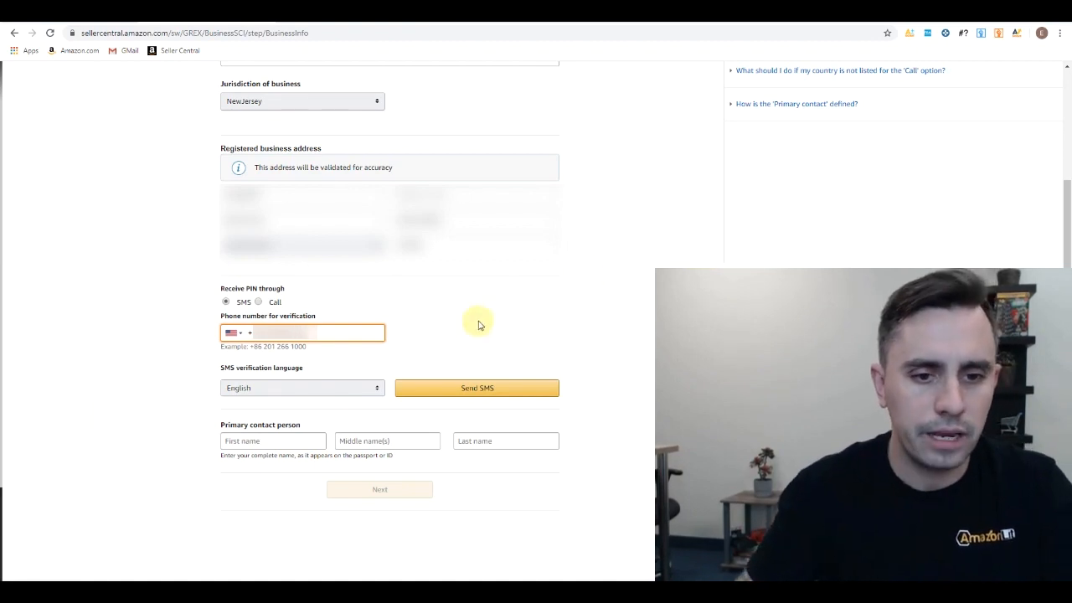
left_click(273, 440)
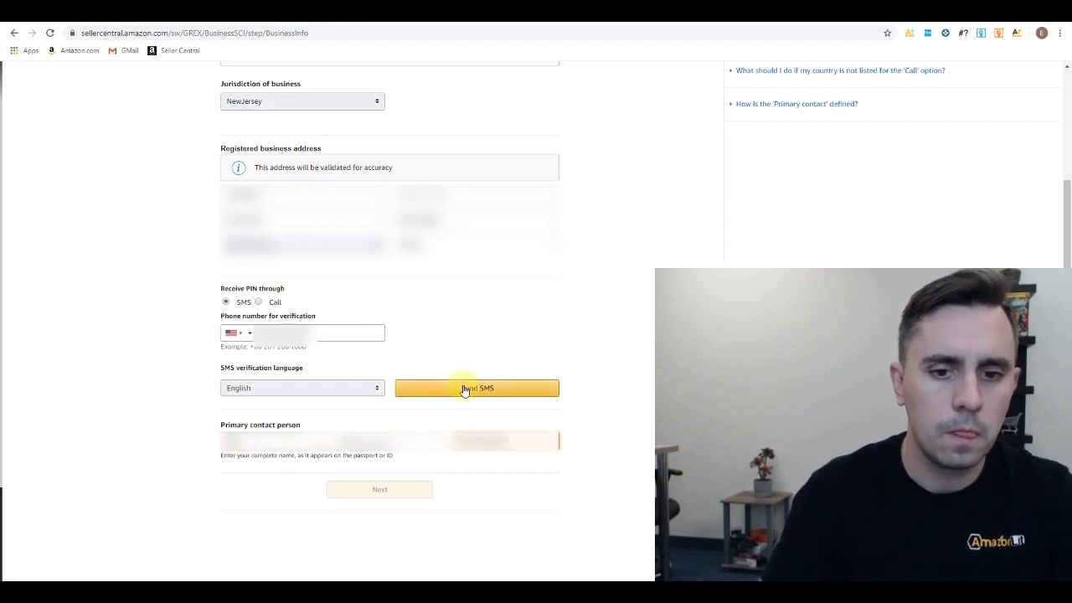
left_click(475, 389)
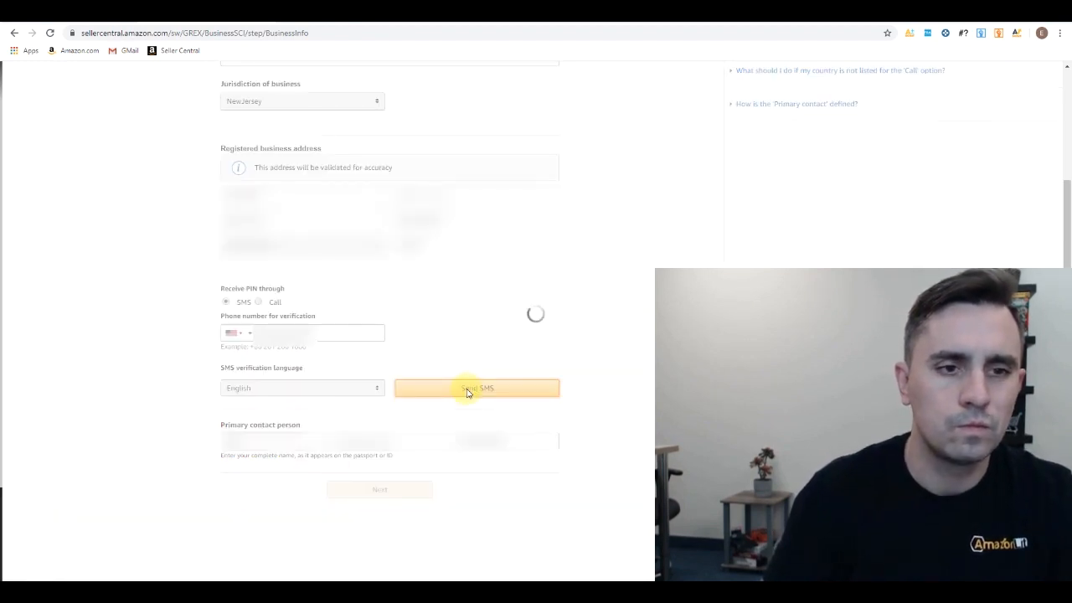
left_click(476, 388)
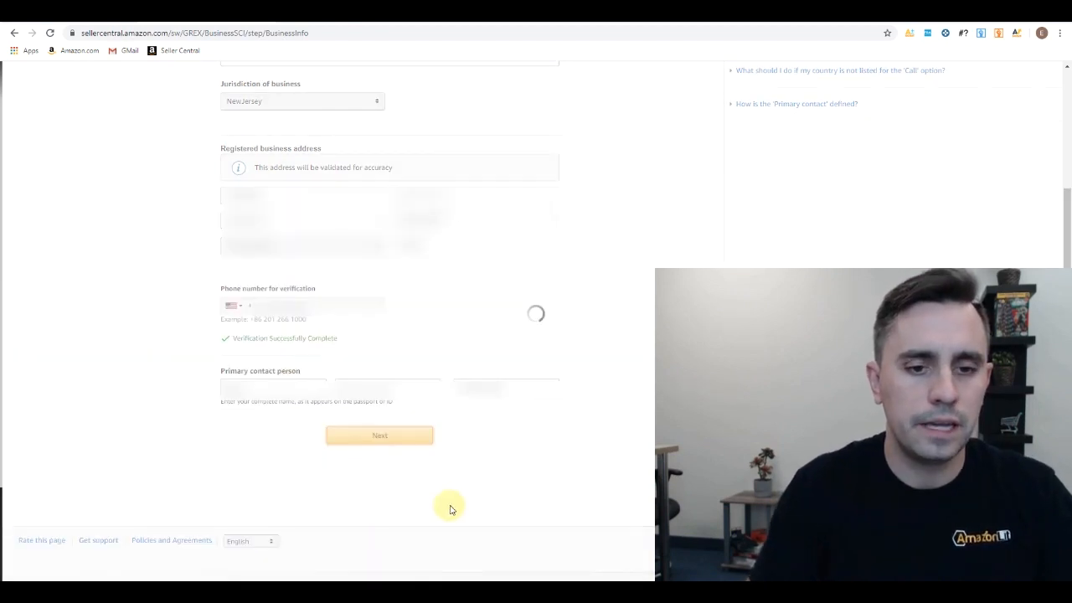
Set United States citizenship and driver's license as proof of identity
left_click(378, 435)
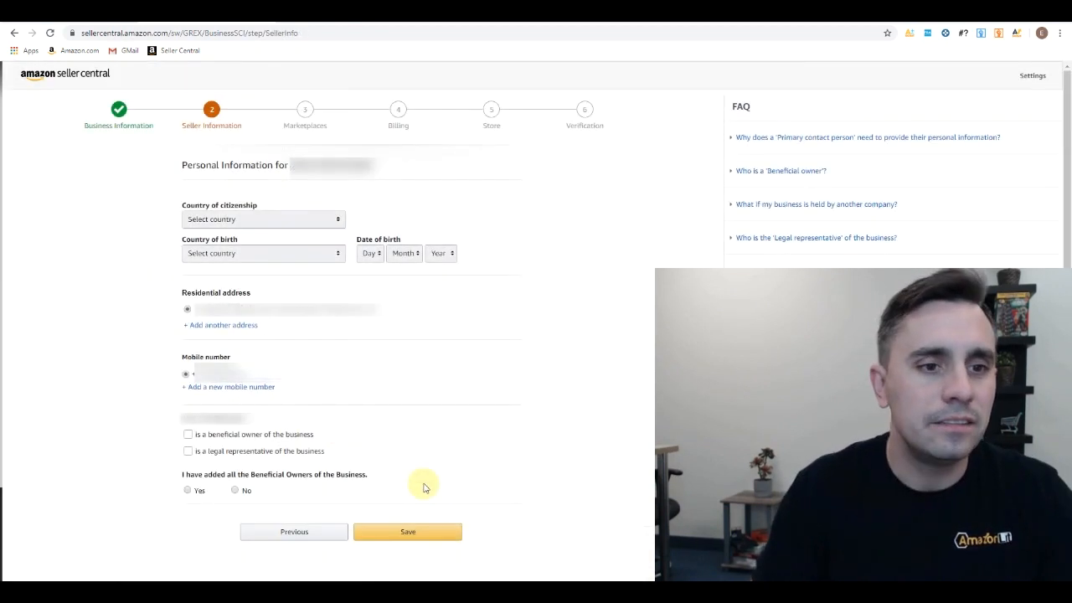
left_click(261, 218)
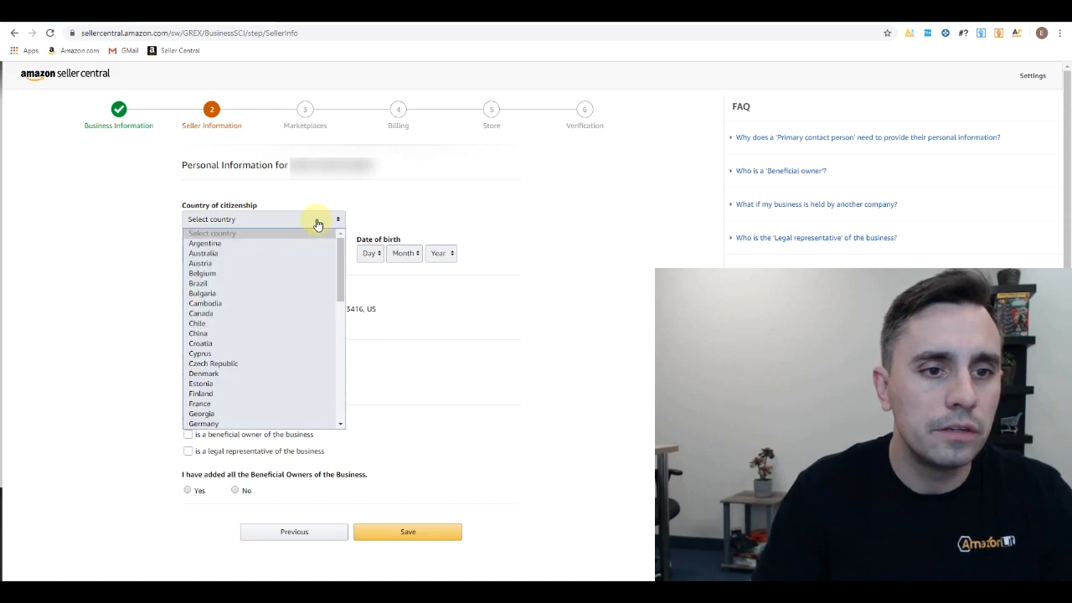
scroll("down", 3)
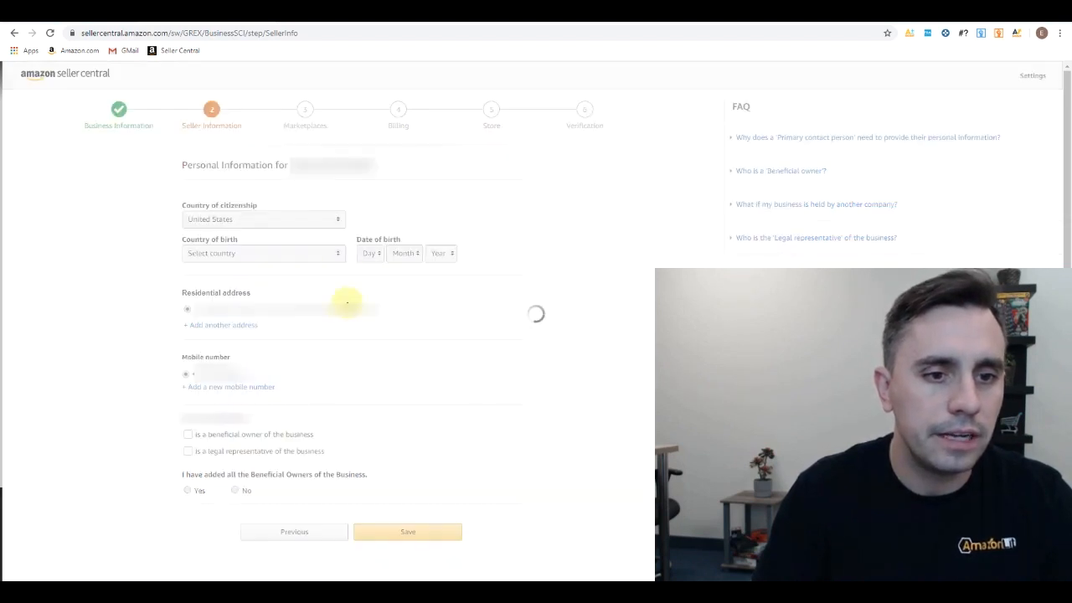
left_click(263, 253)
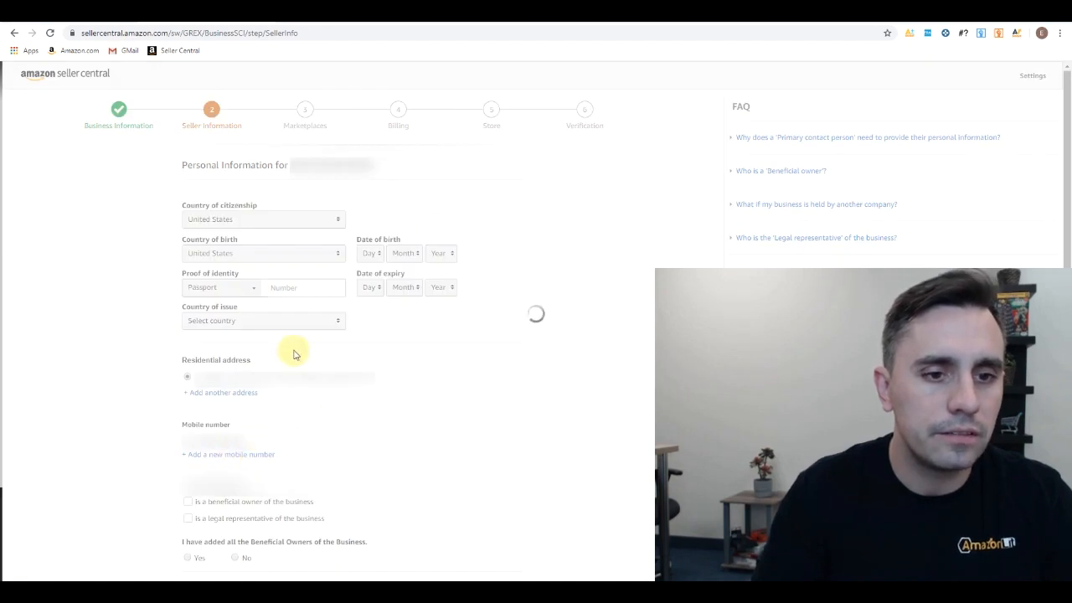
left_click(221, 288)
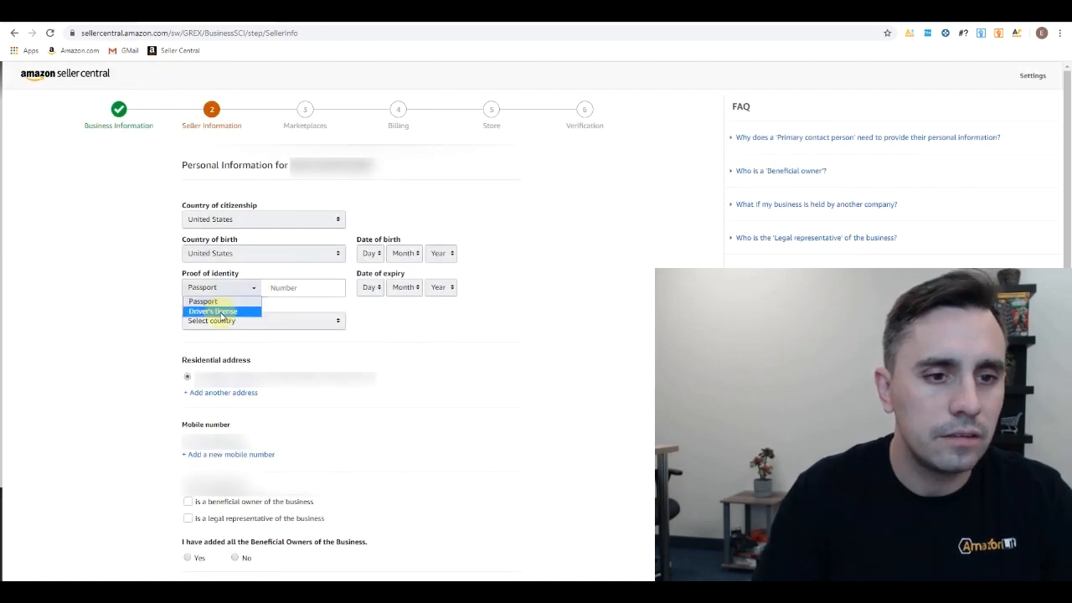
left_click(215, 310)
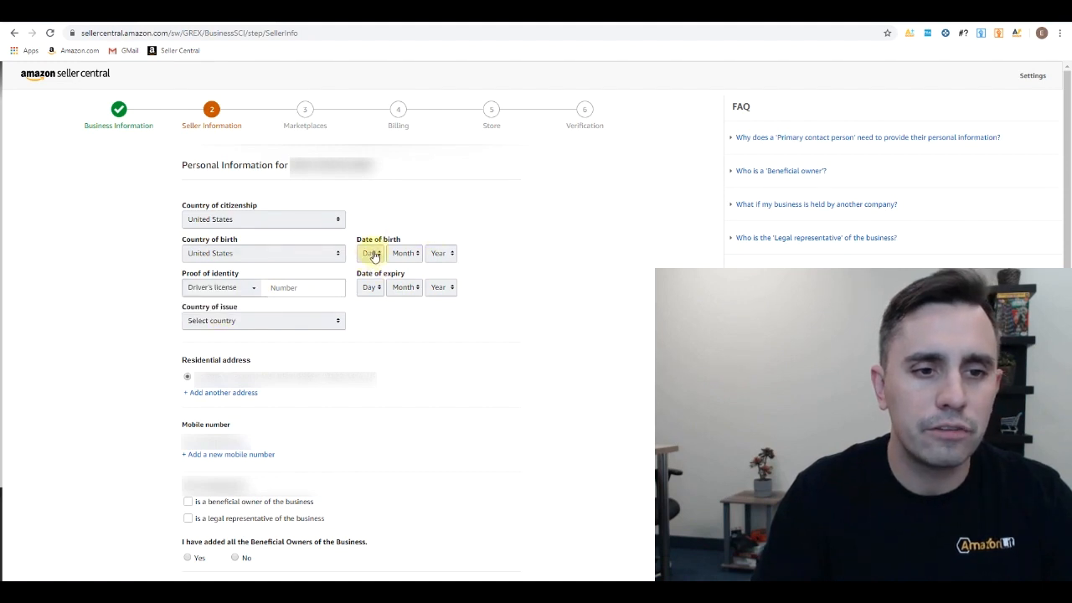
left_click(368, 253)
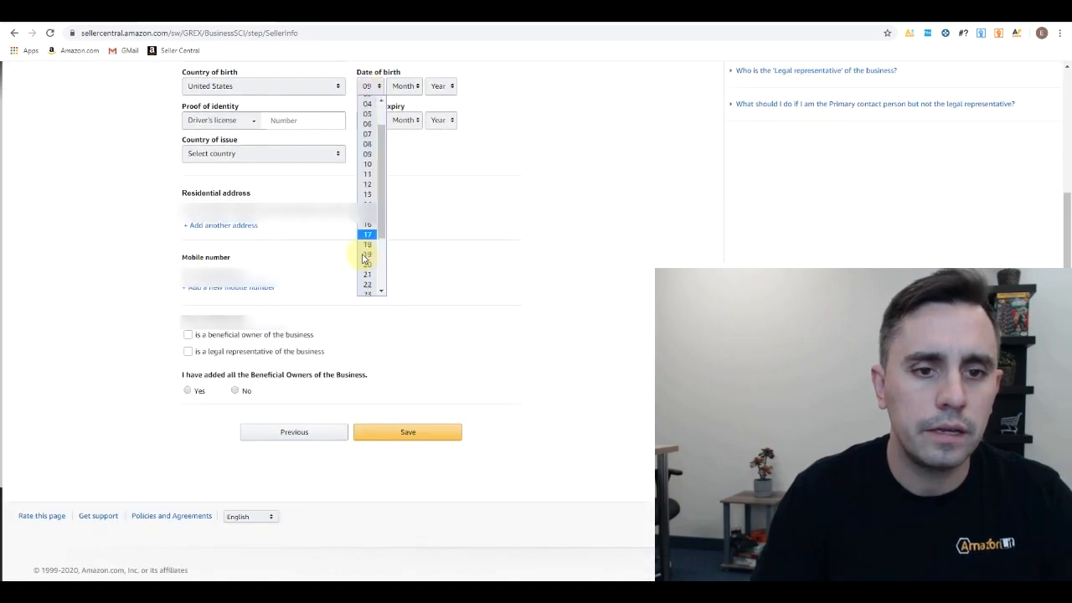
left_click(439, 87)
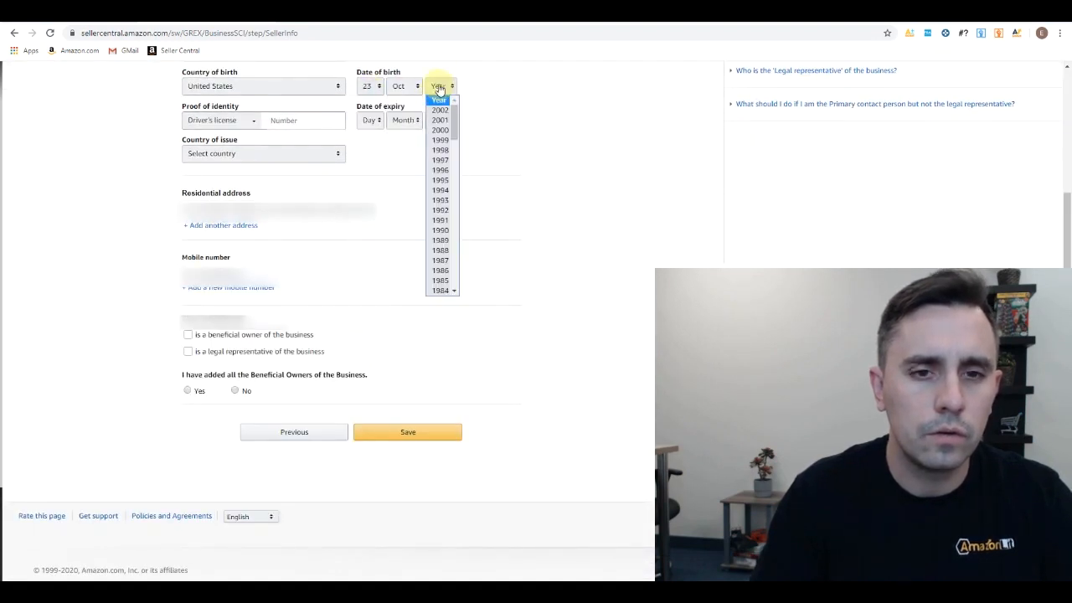
left_click(439, 260)
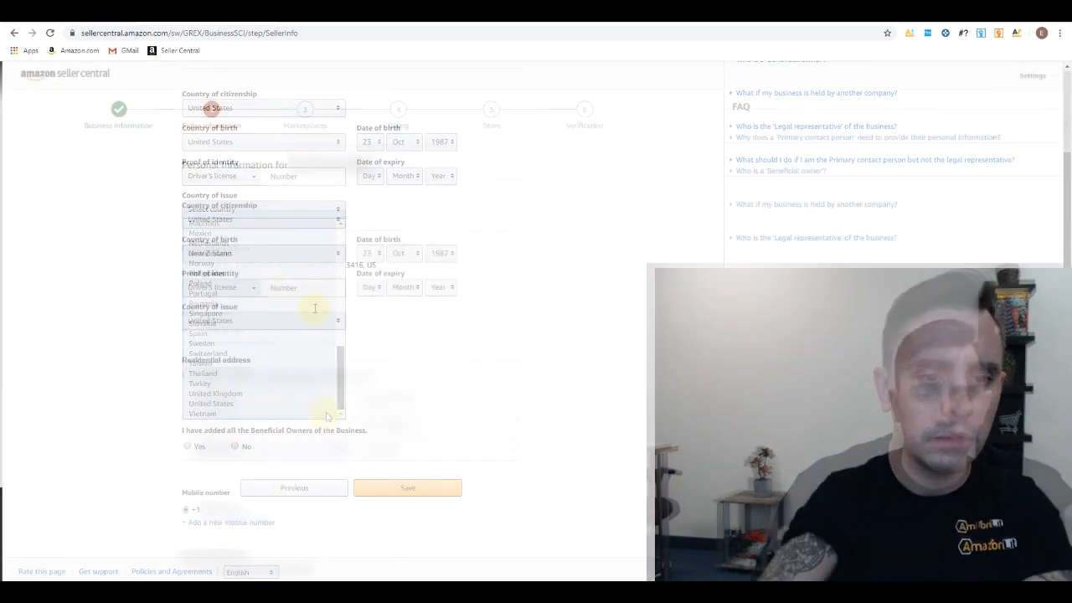
left_click(305, 288)
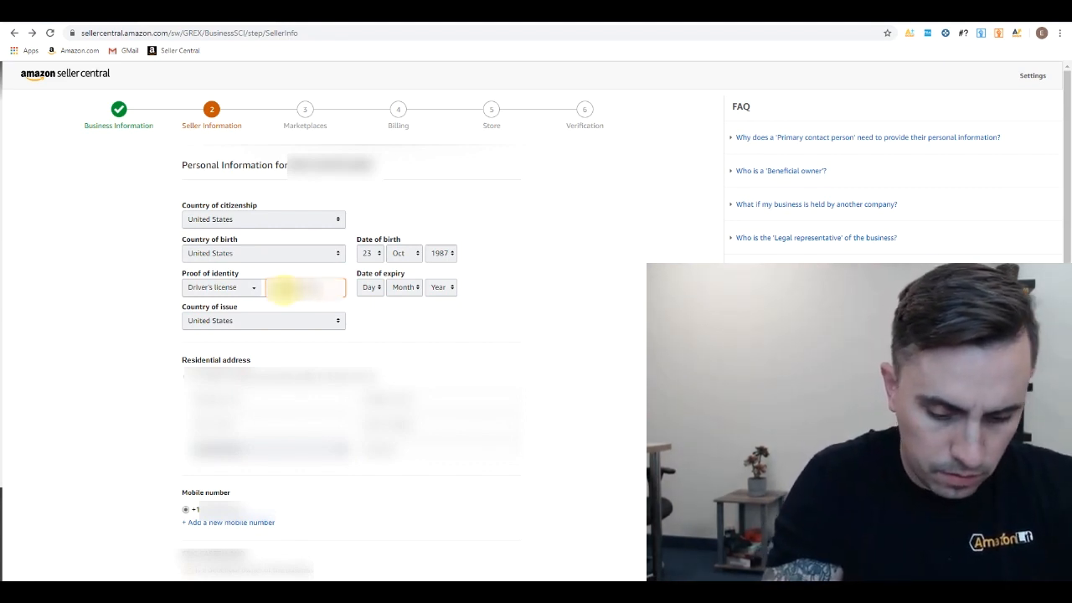
Enter the license number, answer No to all beneficial owners added, and save the seller information
left_click(370, 287)
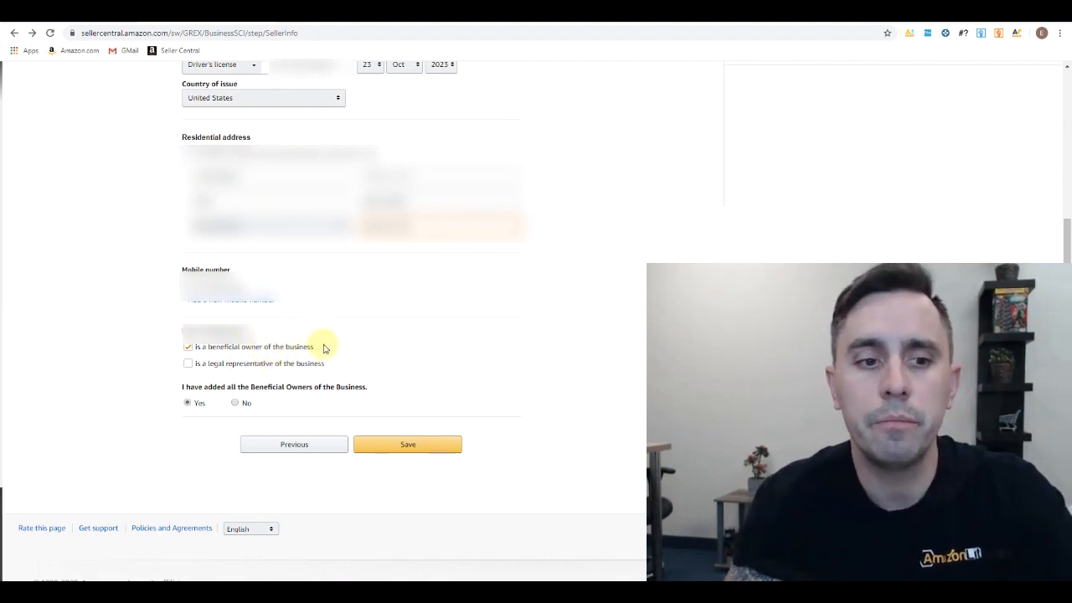
left_click(234, 402)
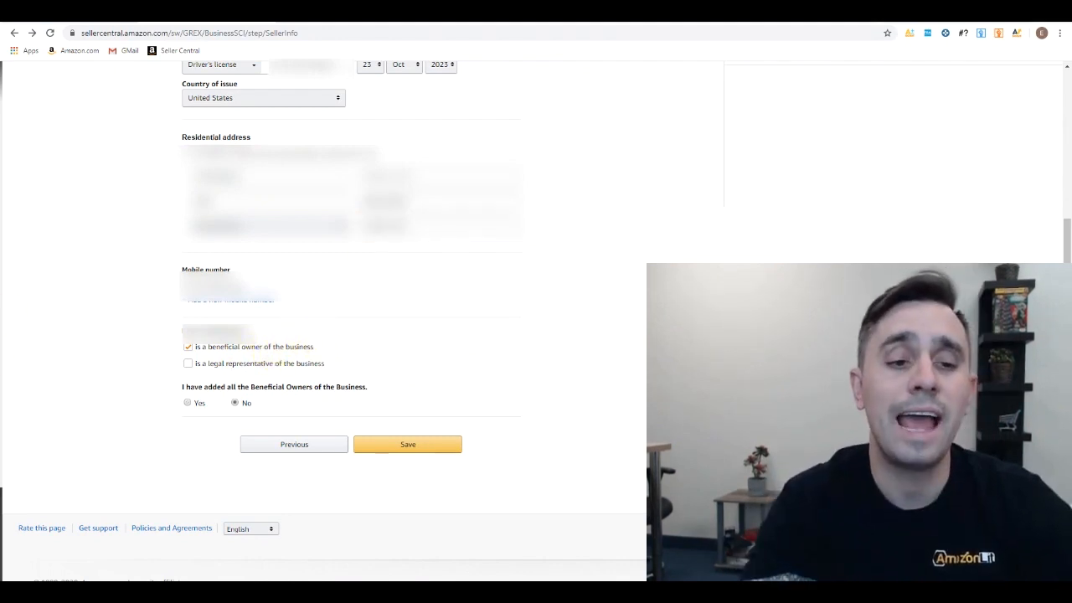
mouse_move(102, 368)
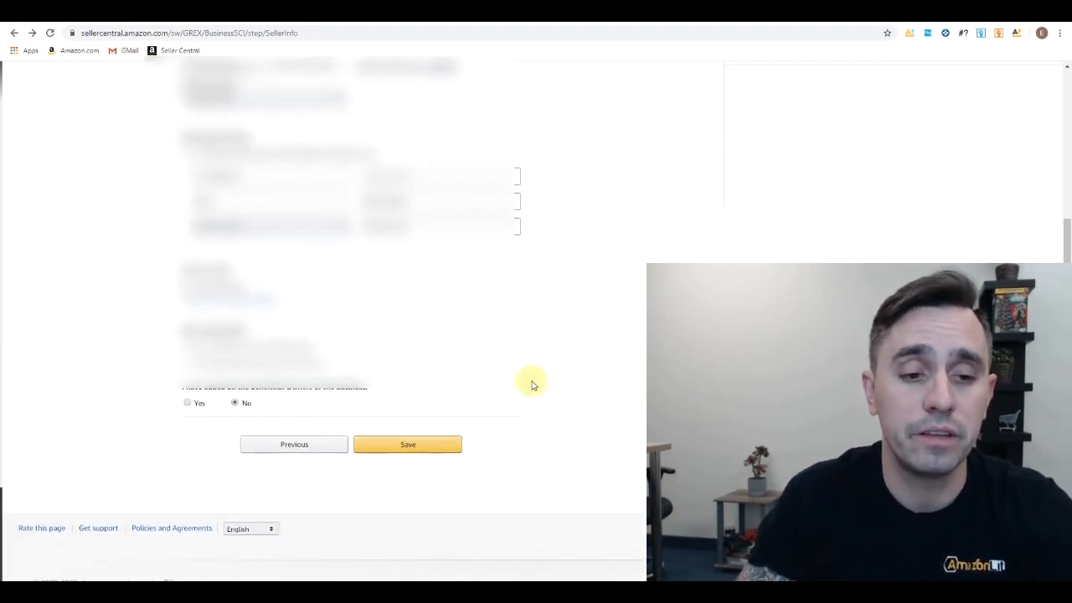
left_click(408, 444)
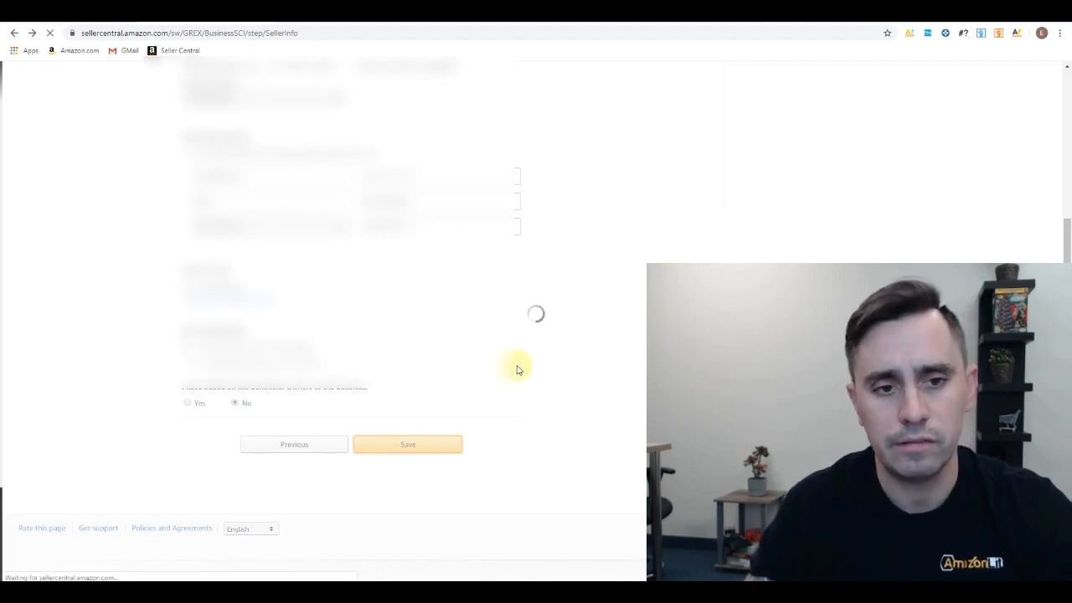
left_click(407, 444)
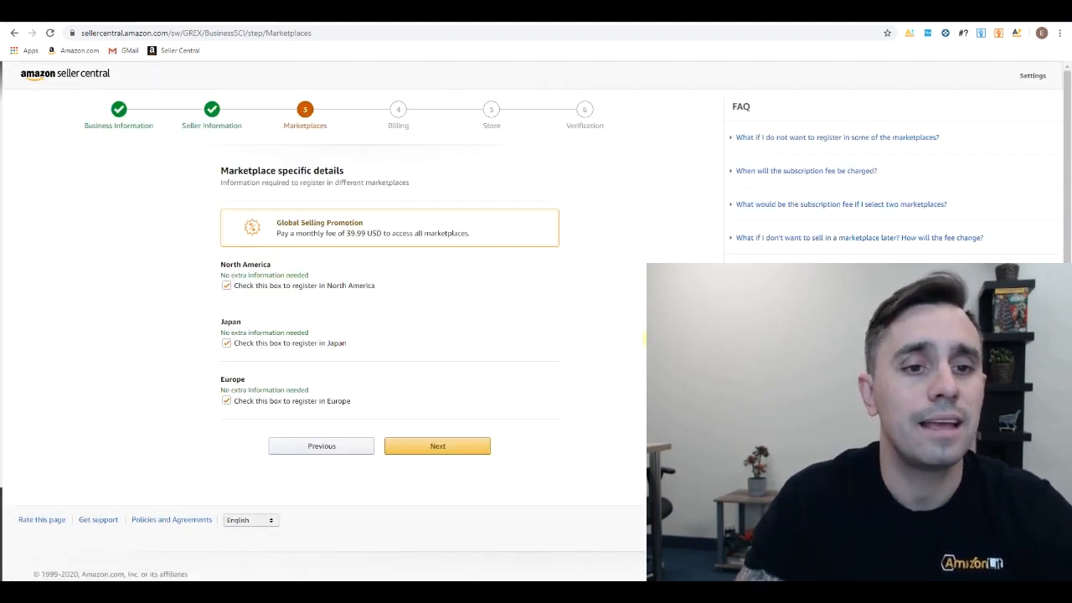
mouse_move(375, 316)
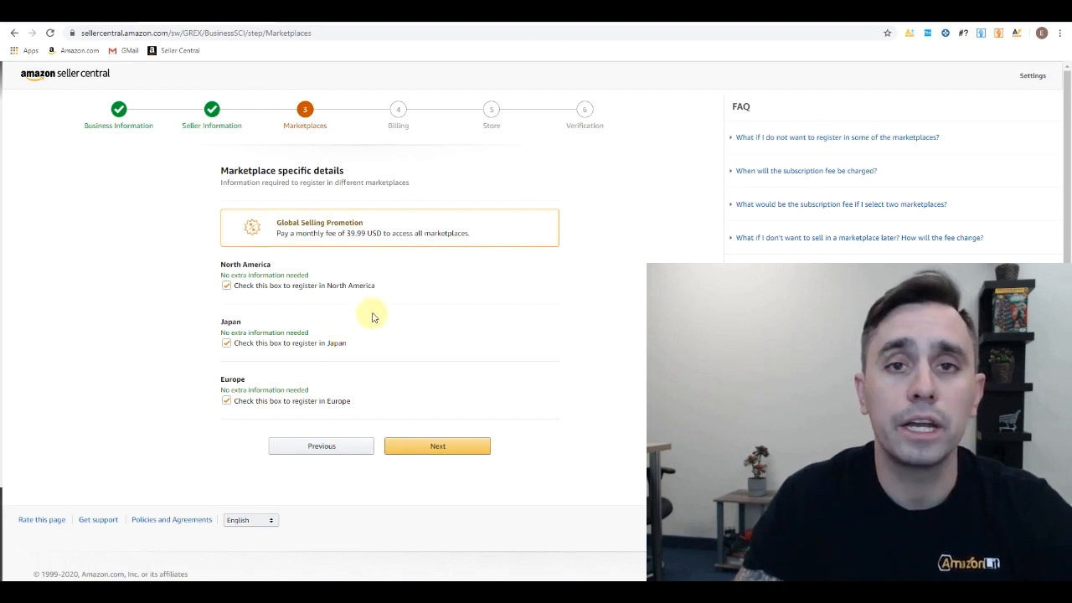
mouse_move(422, 275)
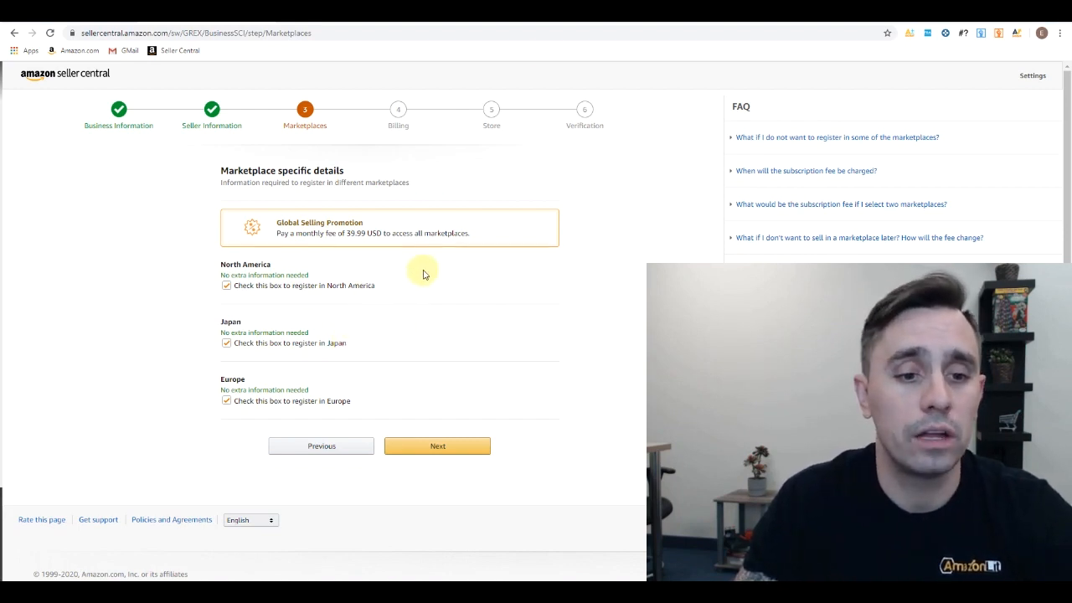
mouse_move(261, 384)
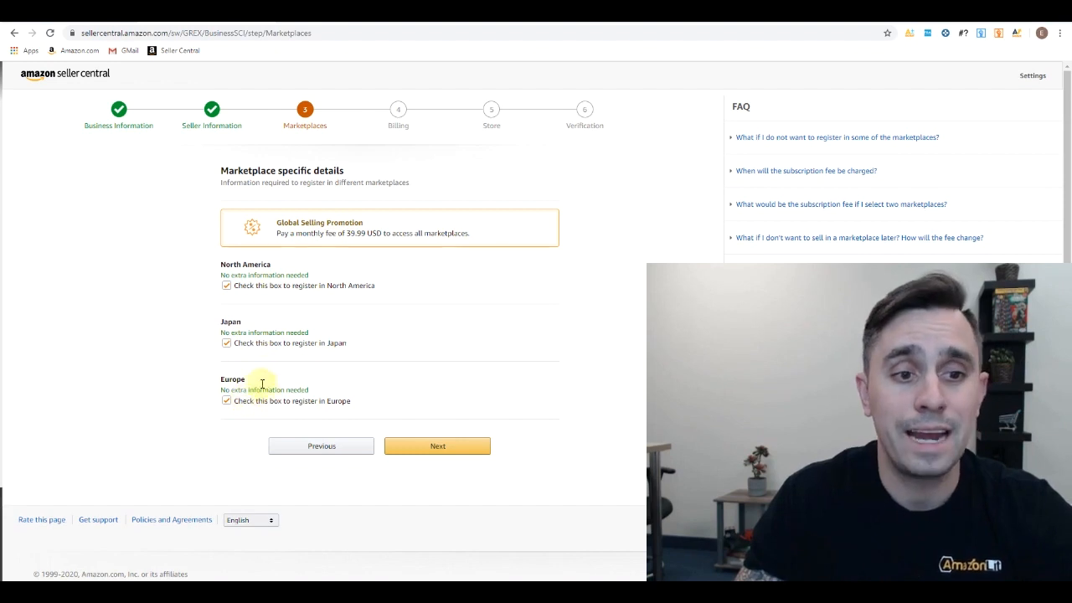
mouse_move(410, 377)
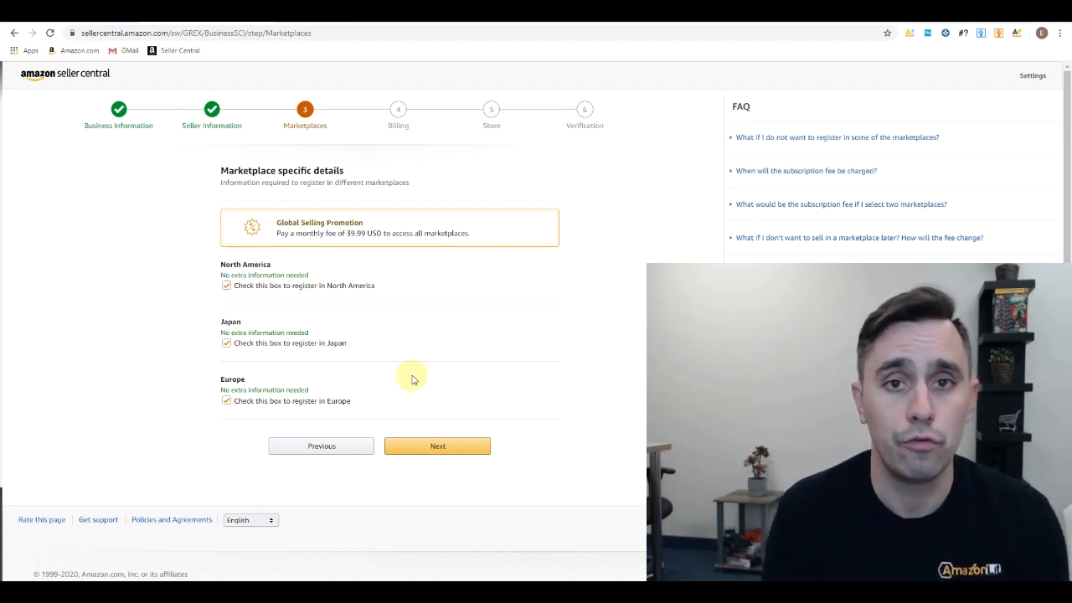
mouse_move(365, 422)
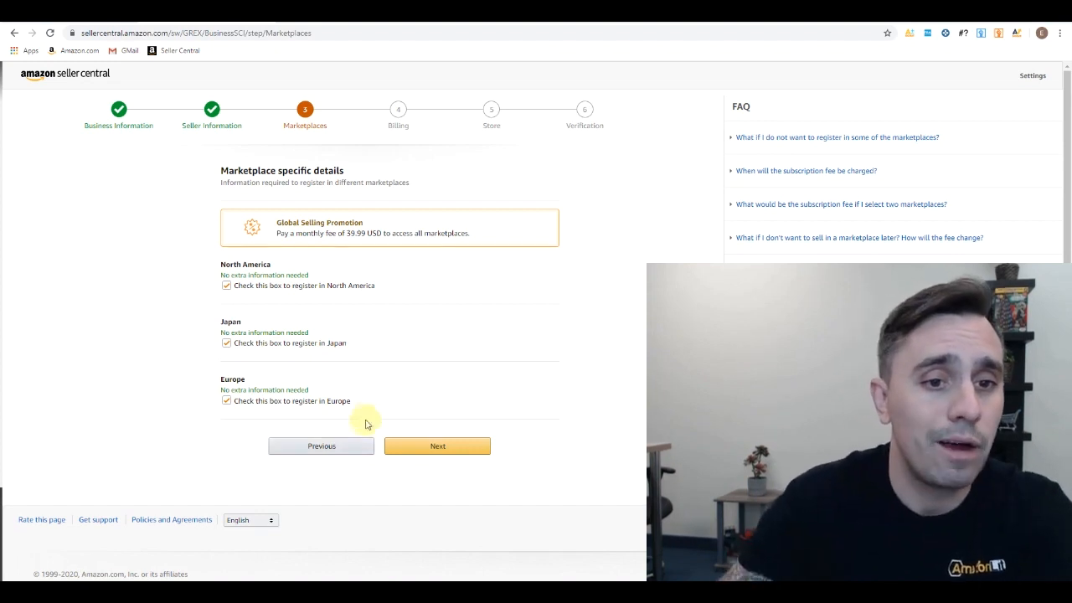
Untick Japan and Europe, keeping only North America, and continue to billing information
left_click(226, 341)
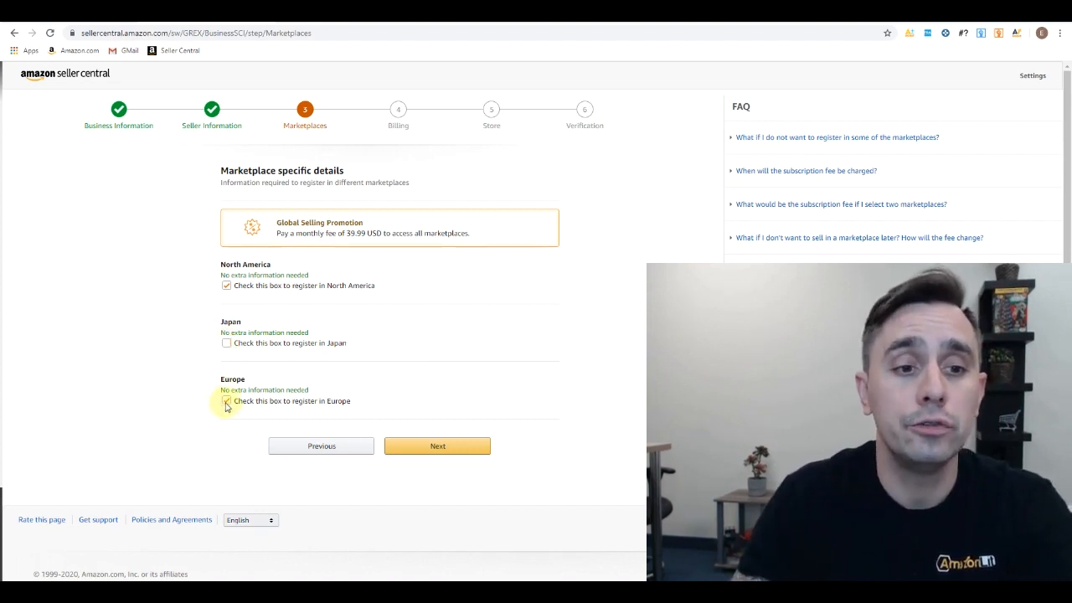
left_click(226, 400)
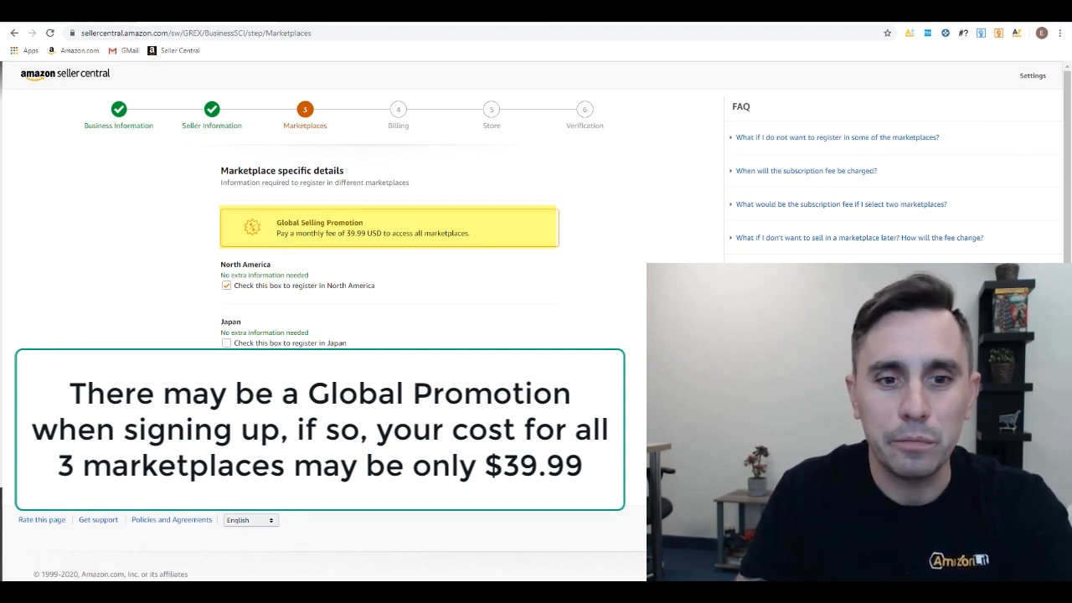
left_click(412, 419)
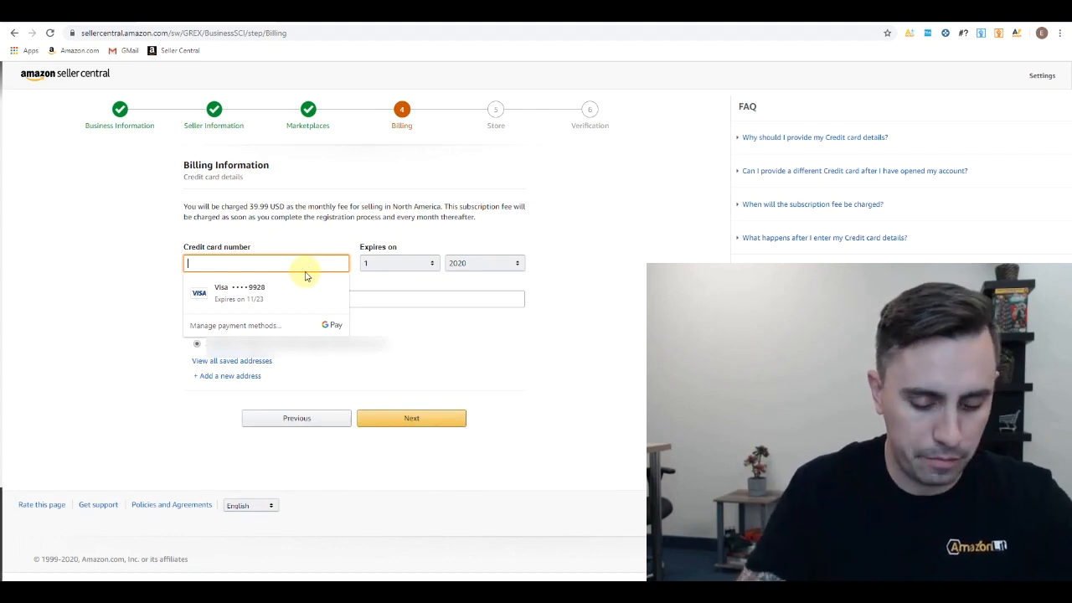
Fill the credit card with the saved Visa from Google Pay and confirm it
left_click(240, 292)
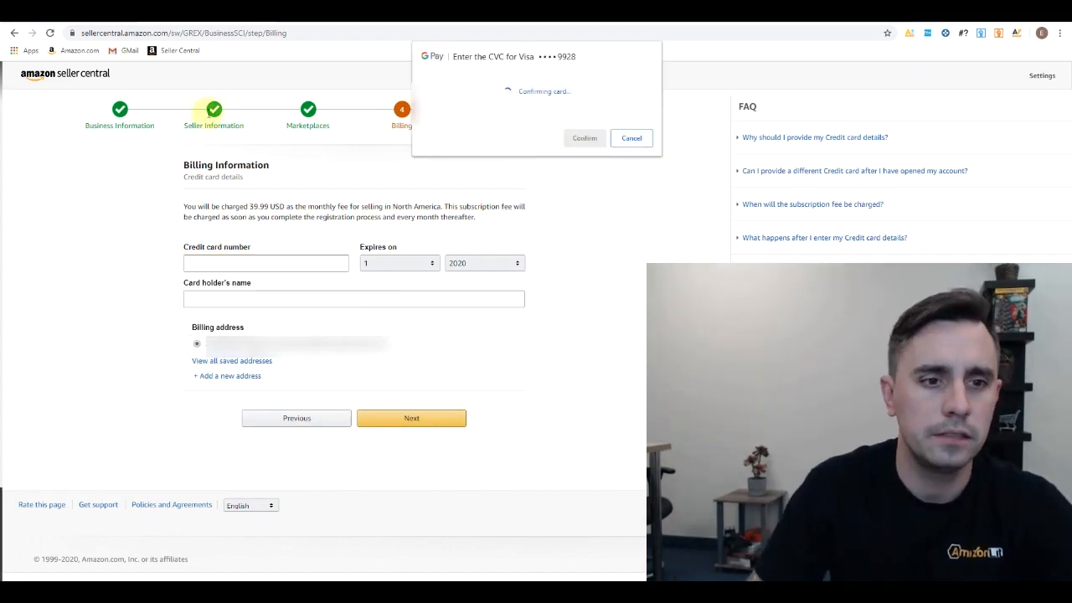
left_click(583, 137)
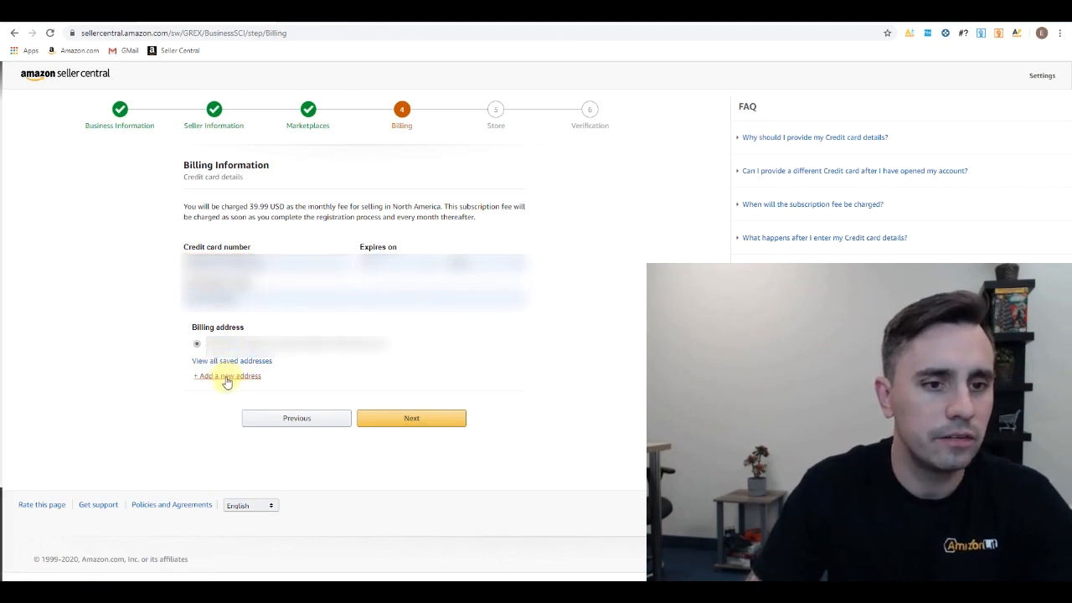
Add a new billing address and submit billing to reach Store Information
left_click(227, 375)
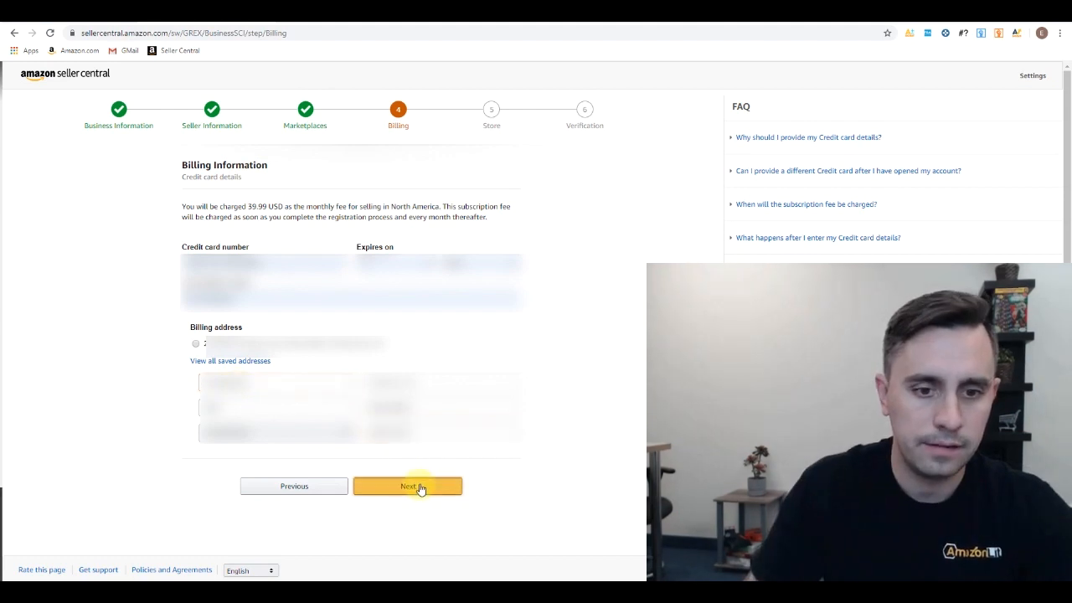
left_click(409, 486)
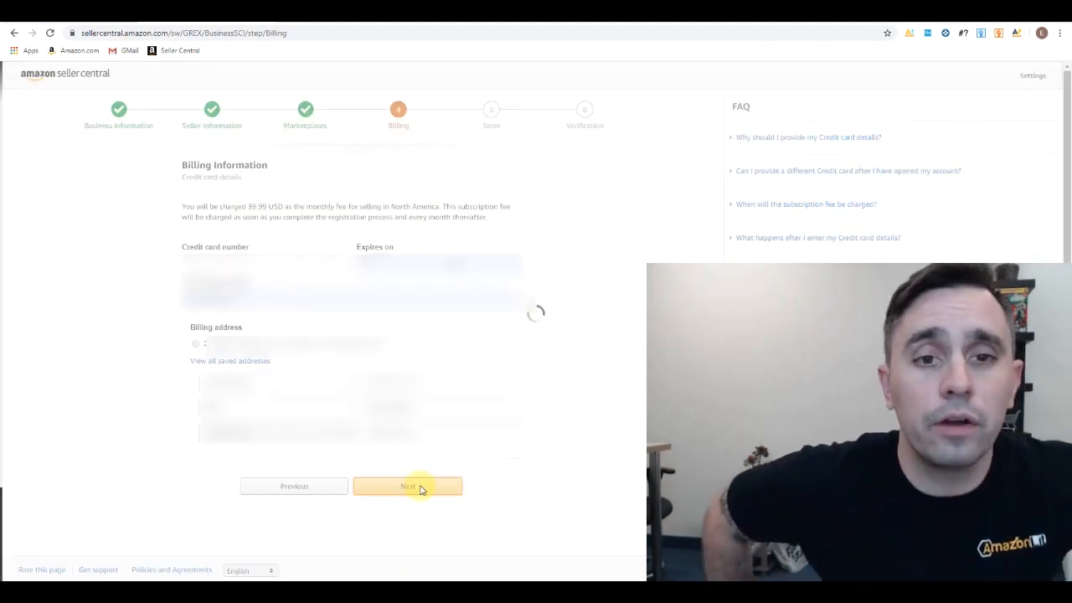
left_click(409, 485)
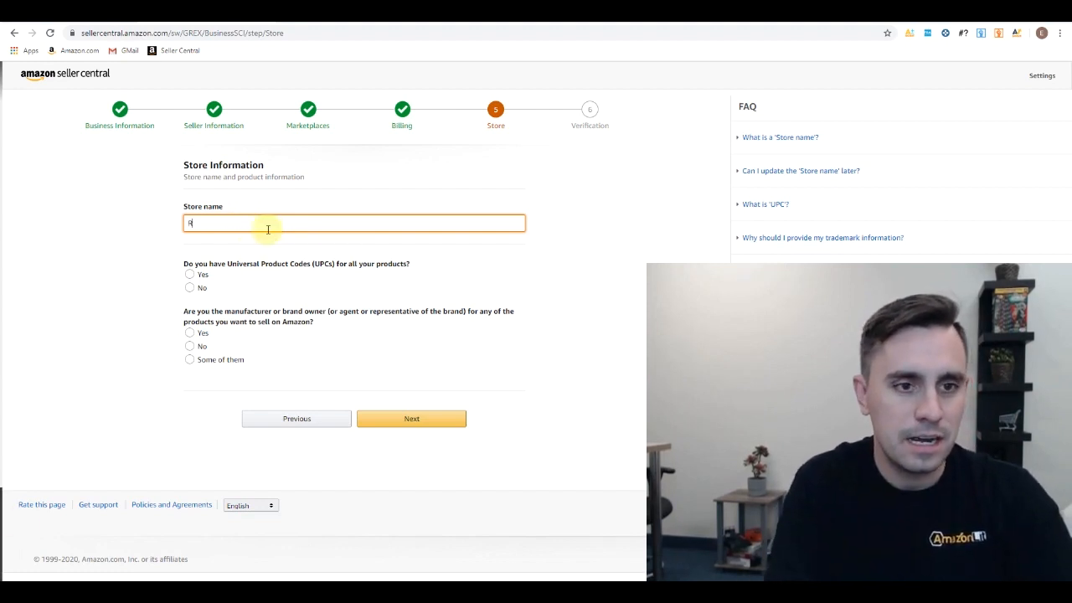
Name the store RRI SALES and answer Yes to having UPCs for all products
type("R")
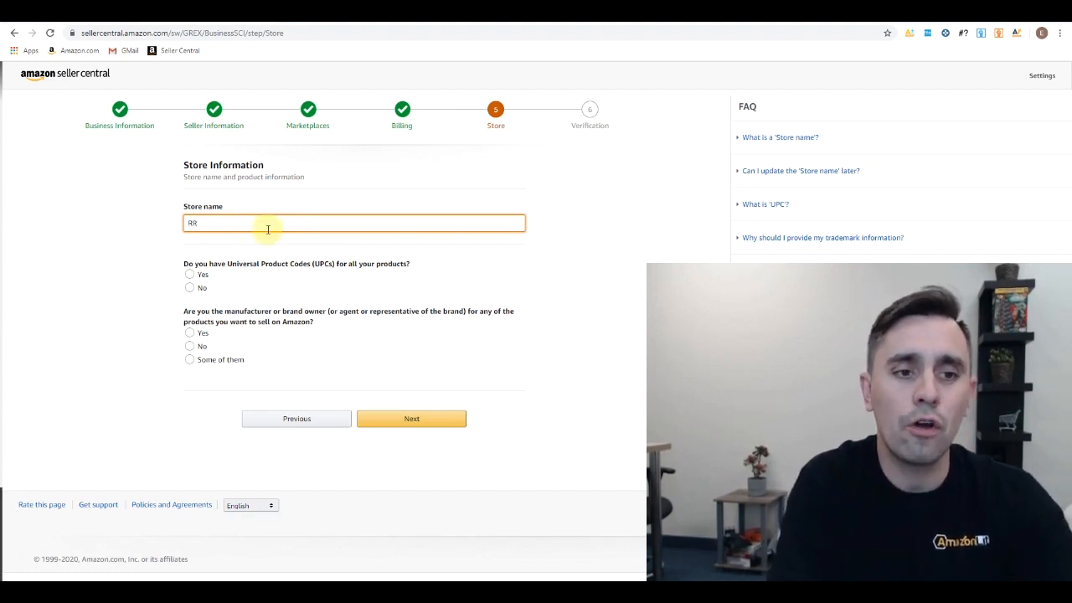
left_click(191, 358)
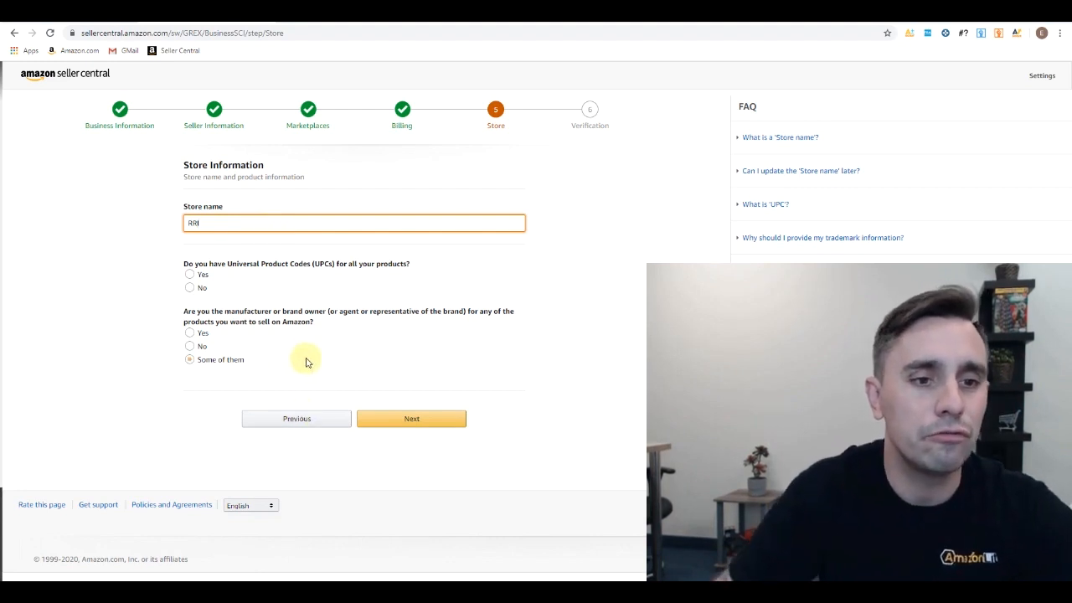
left_click(189, 274)
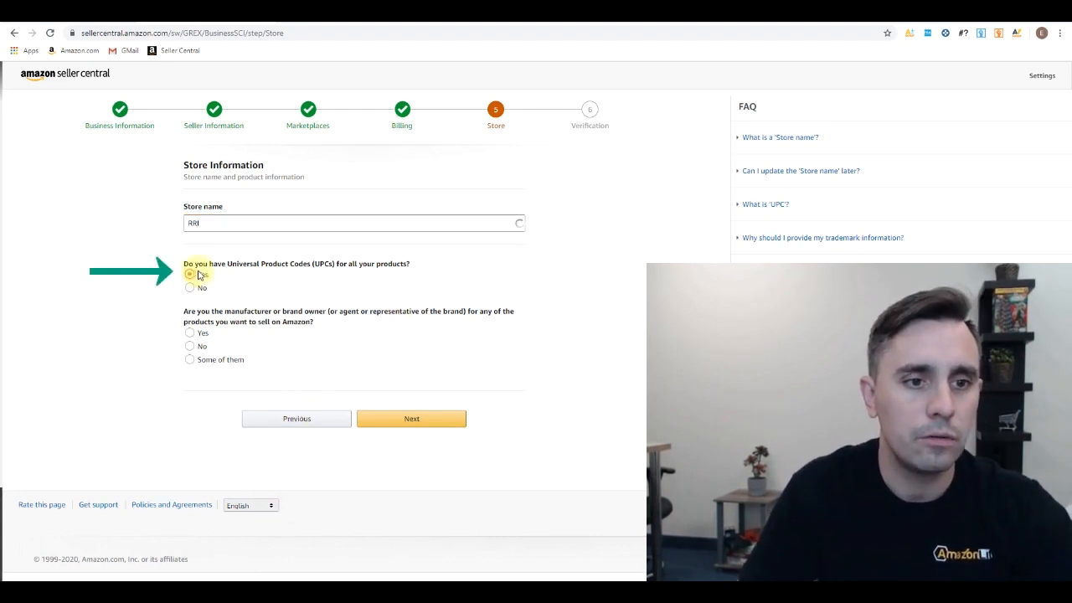
left_click(191, 275)
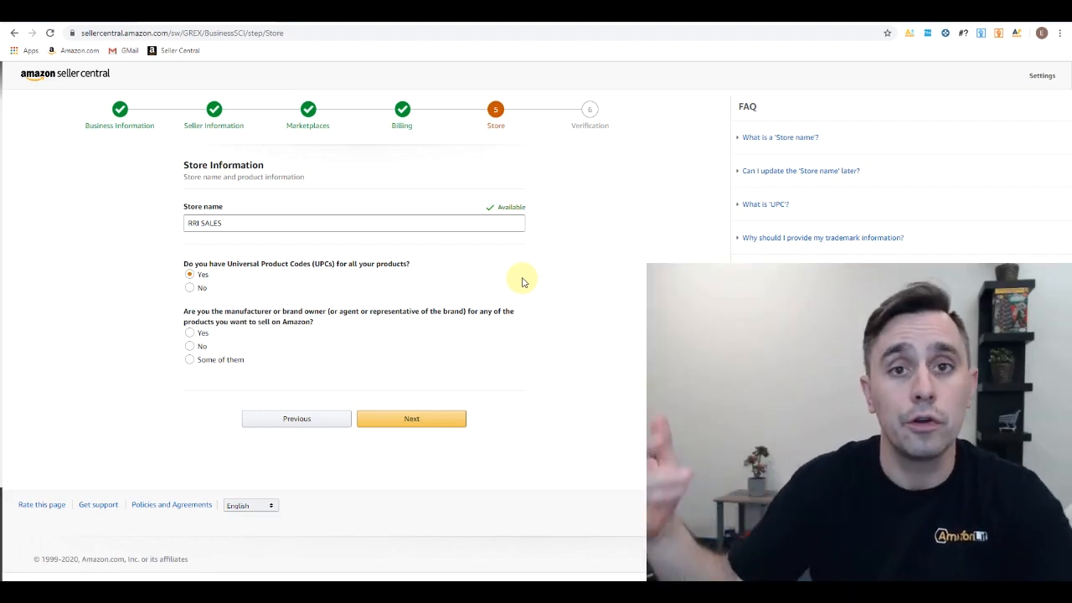
Settle the manufacturer/brand-owner question on Yes
left_click(191, 345)
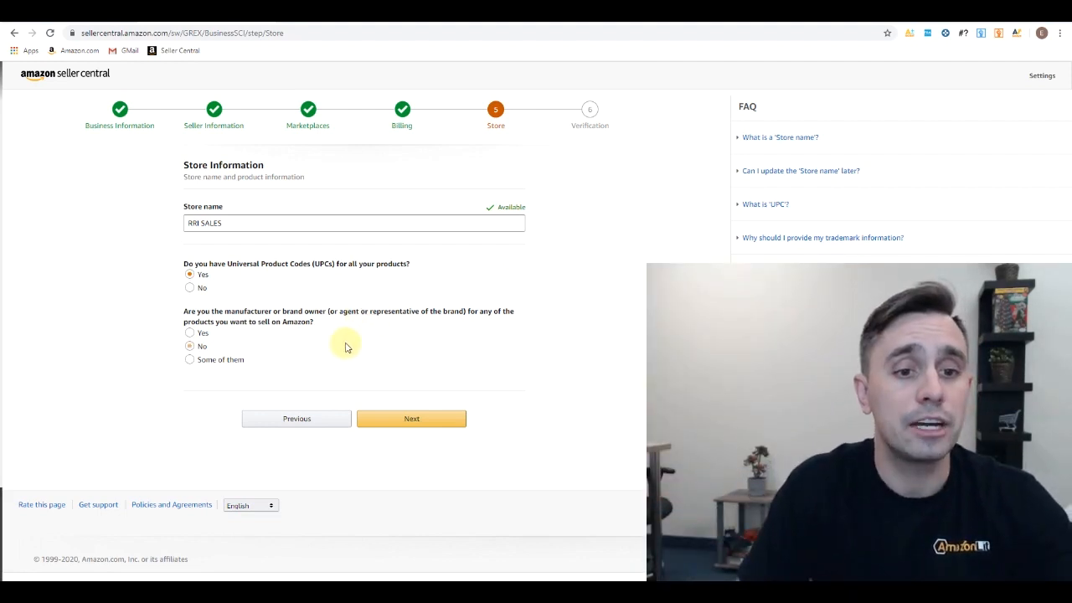
left_click(191, 359)
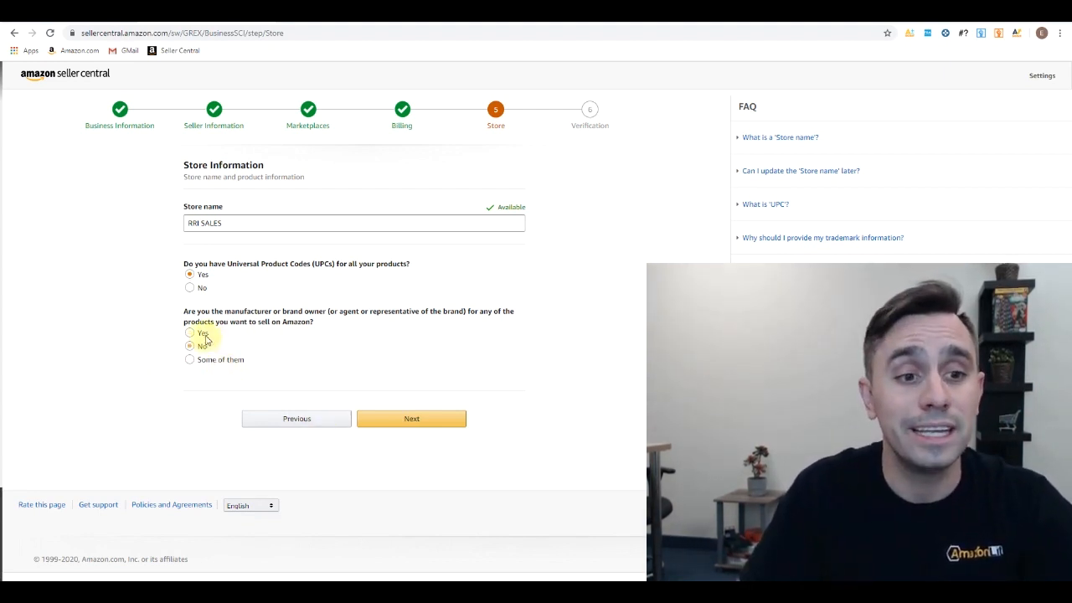
left_click(189, 332)
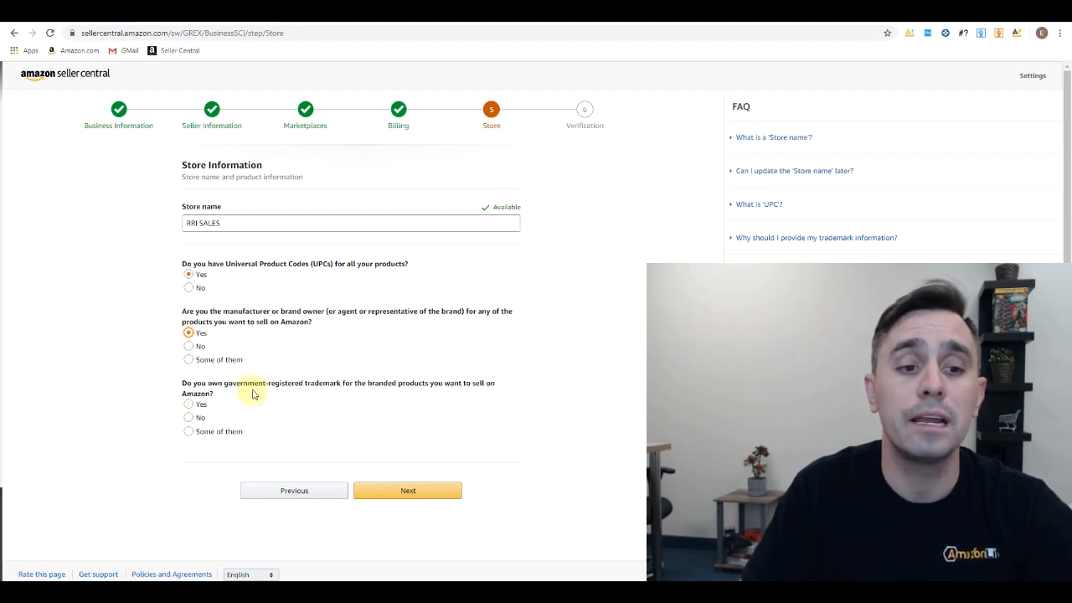
mouse_move(286, 399)
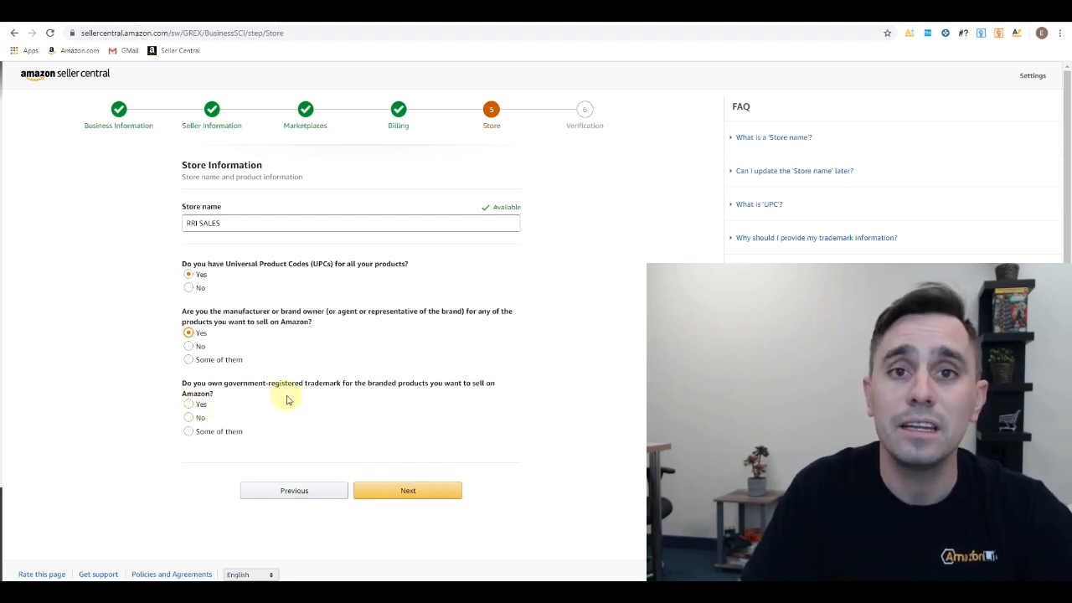
Answer 'Some of them' for brand owner, 'No' for registered trademark, and submit the store information
left_click(188, 433)
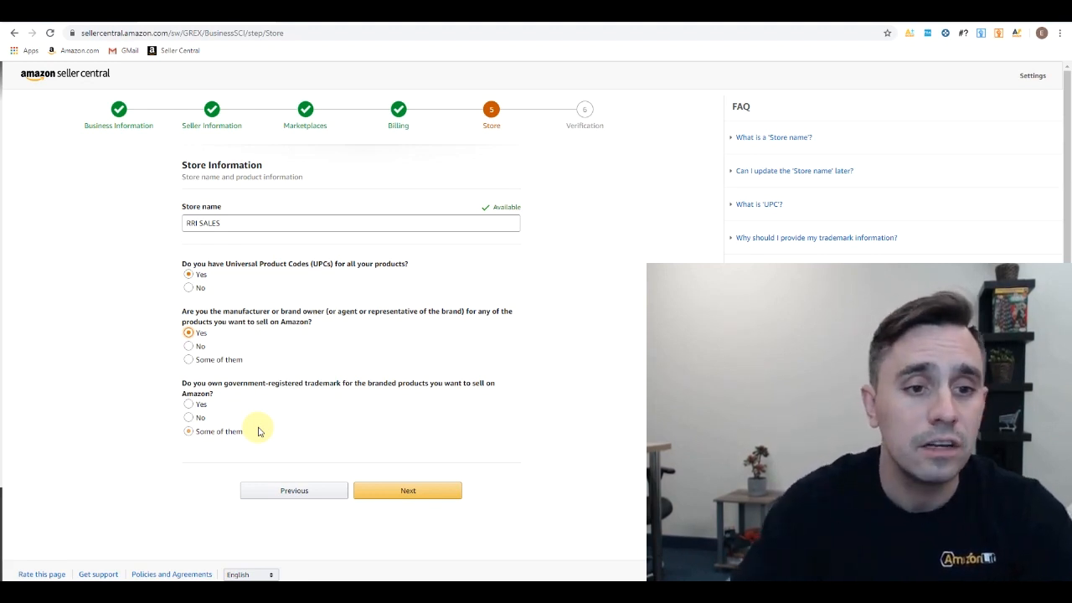
left_click(187, 417)
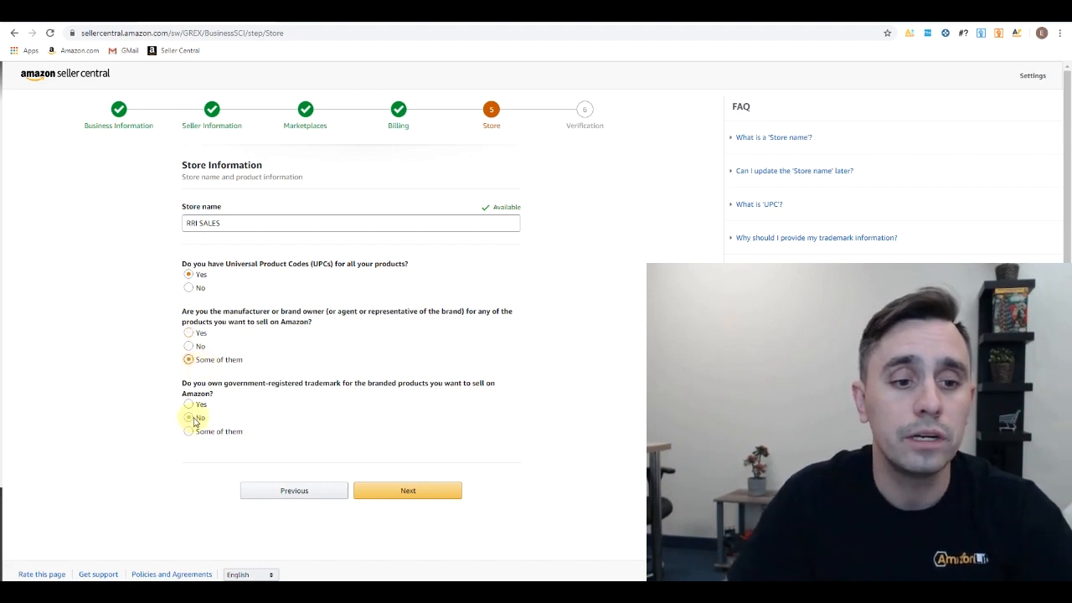
left_click(187, 417)
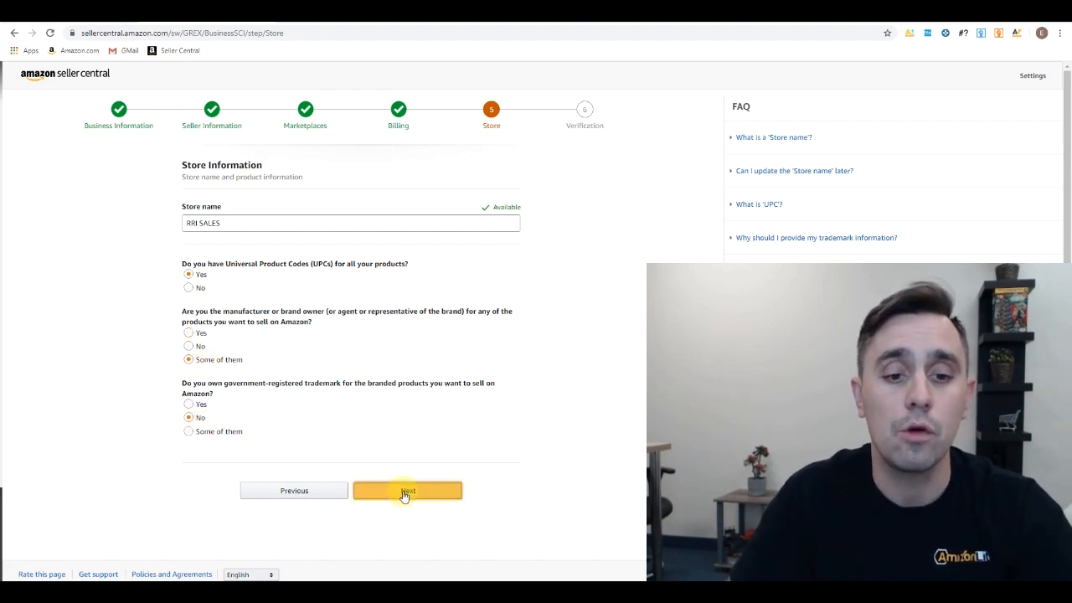
left_click(409, 491)
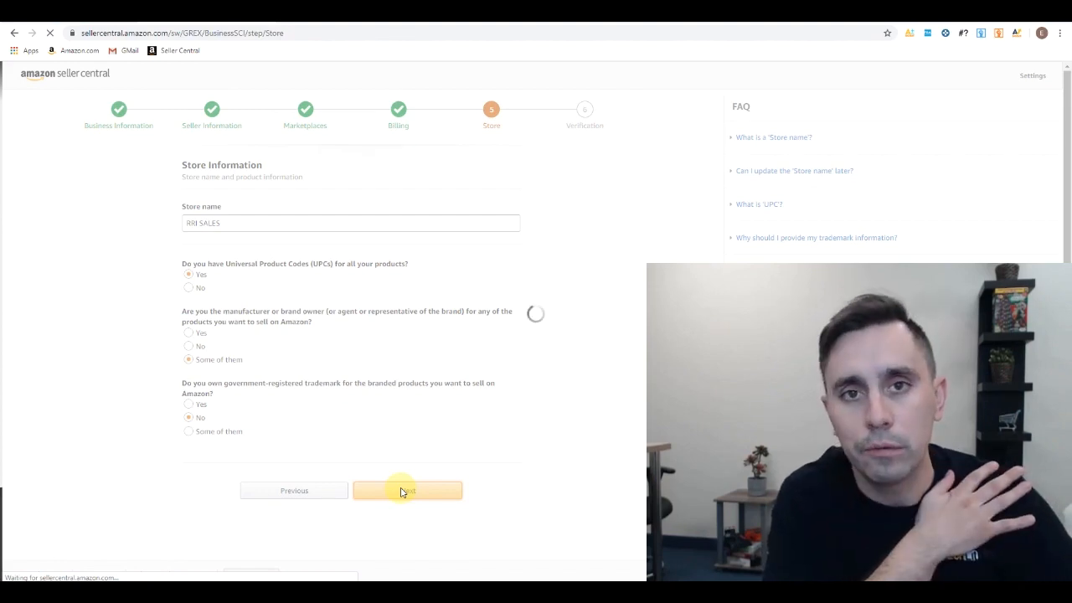
Proceed to the Identity Information page and reach the document upload section
left_click(409, 489)
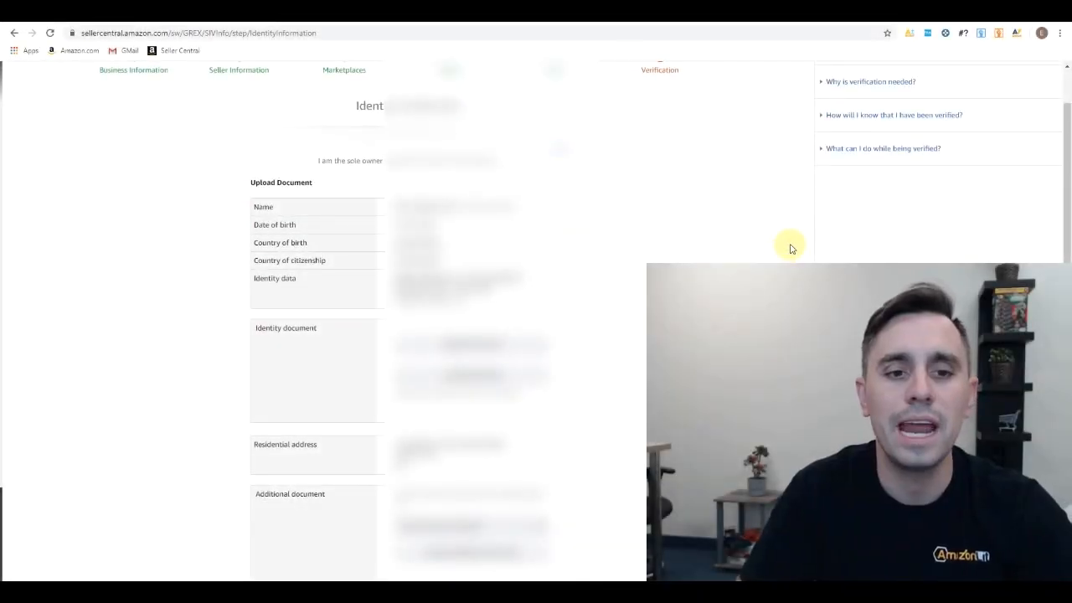
mouse_move(610, 276)
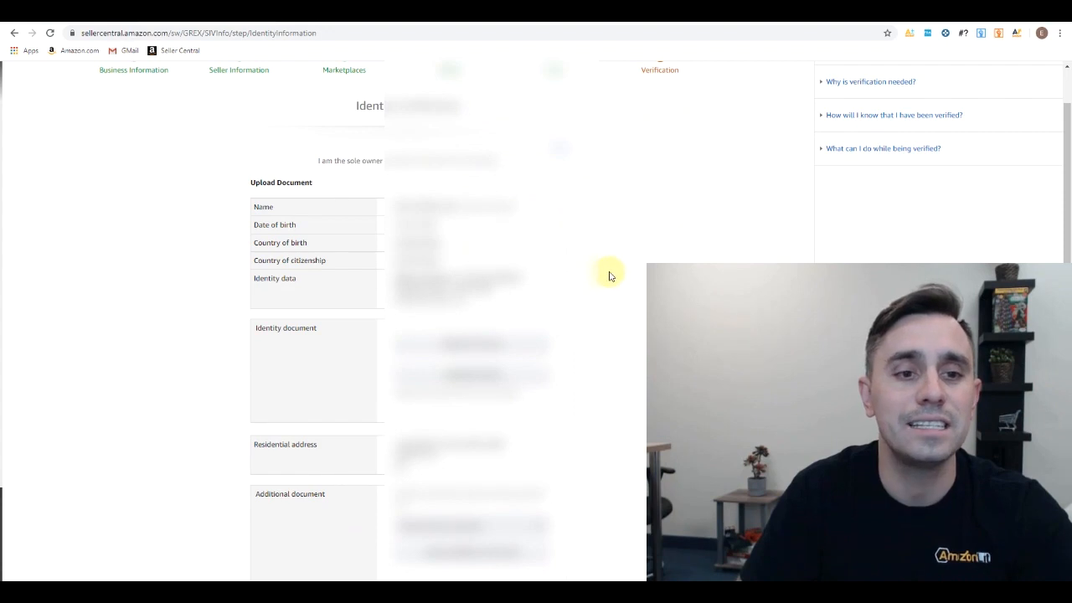
scroll("down", 3)
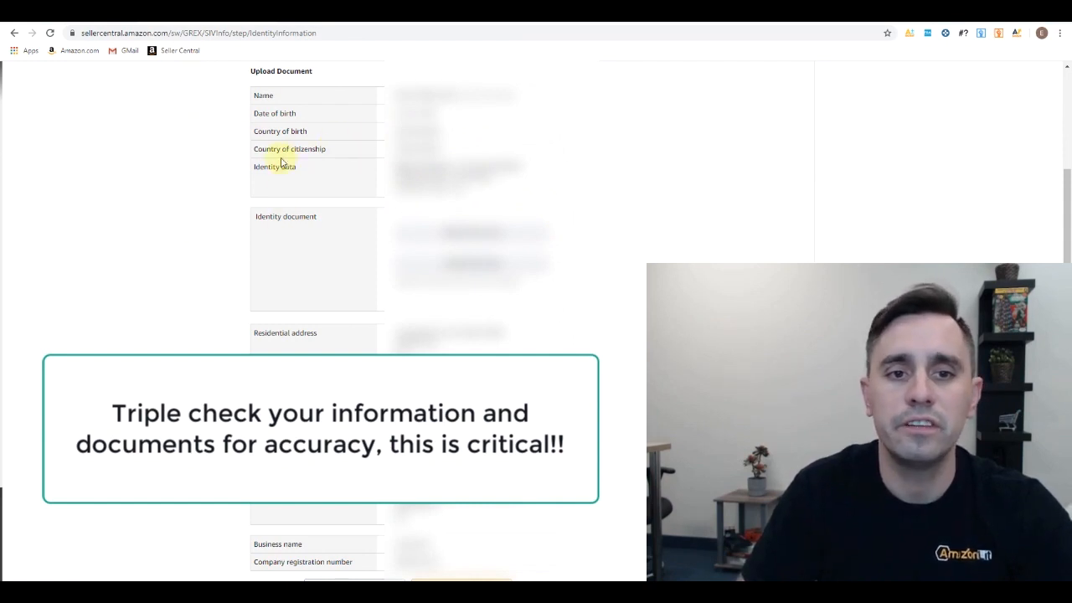
scroll("down", 3)
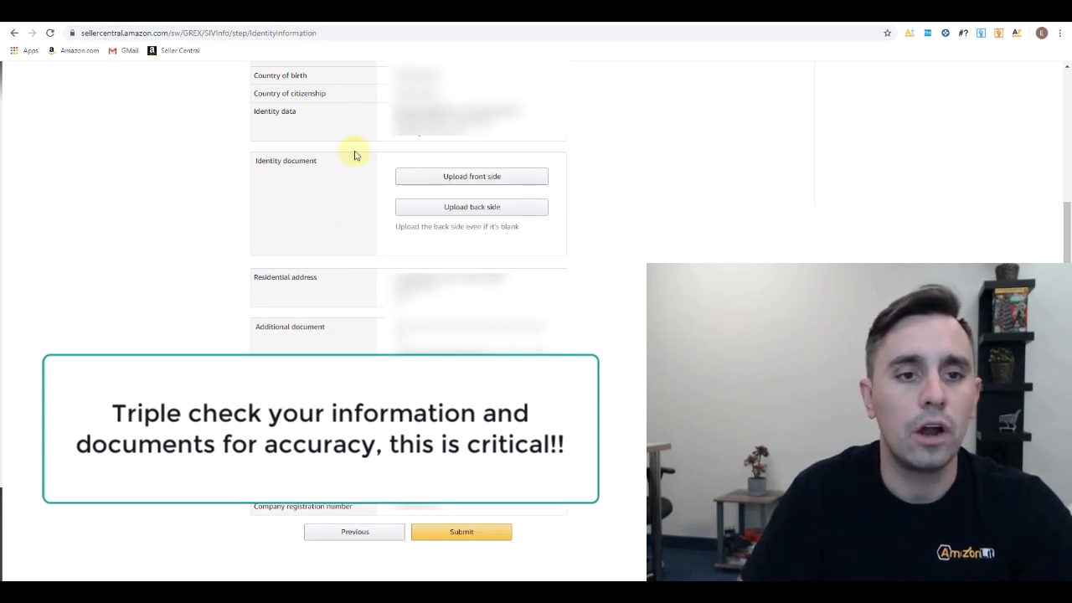
mouse_move(456, 254)
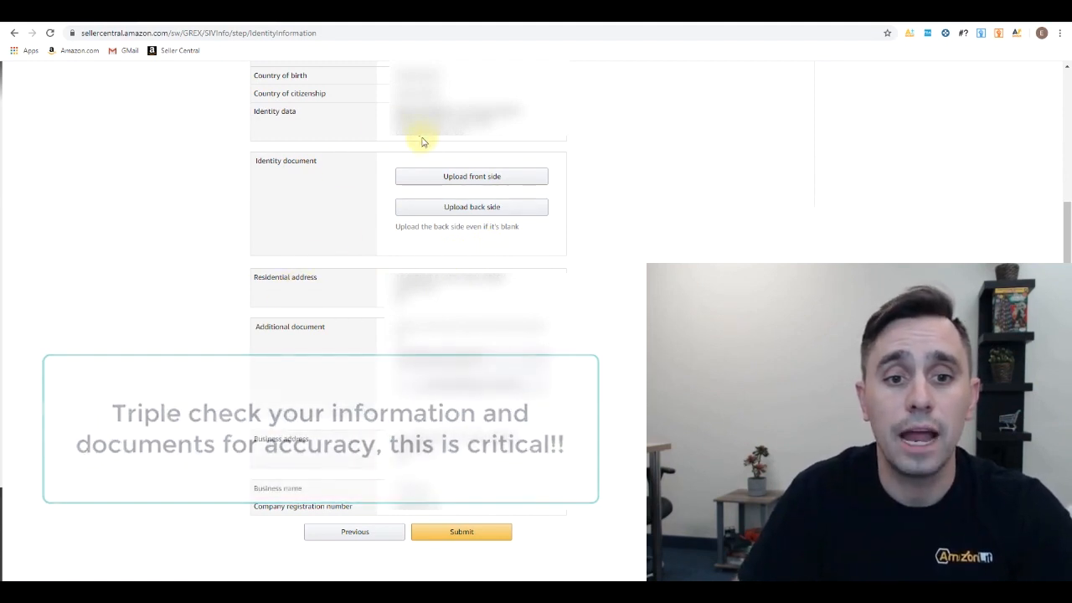
scroll("down", 3)
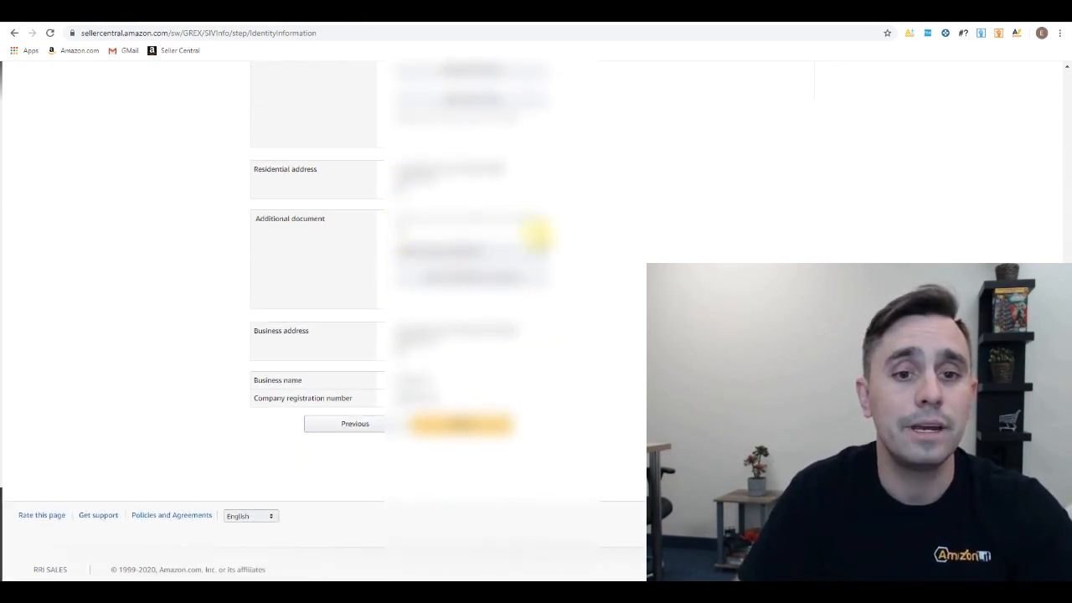
Choose Bank account statement as the additional document type
left_click(473, 251)
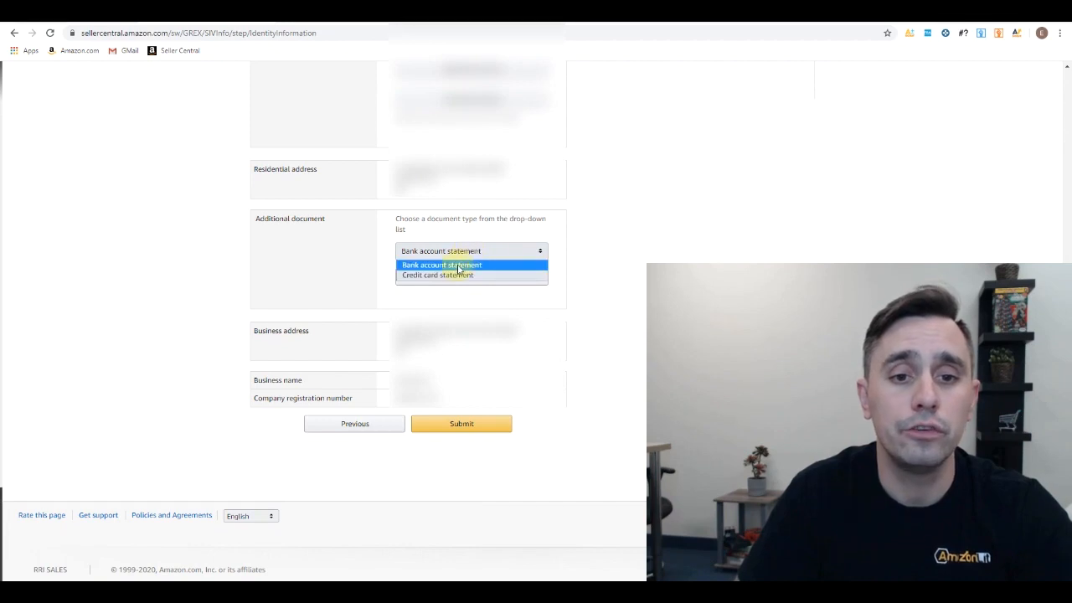
left_click(443, 265)
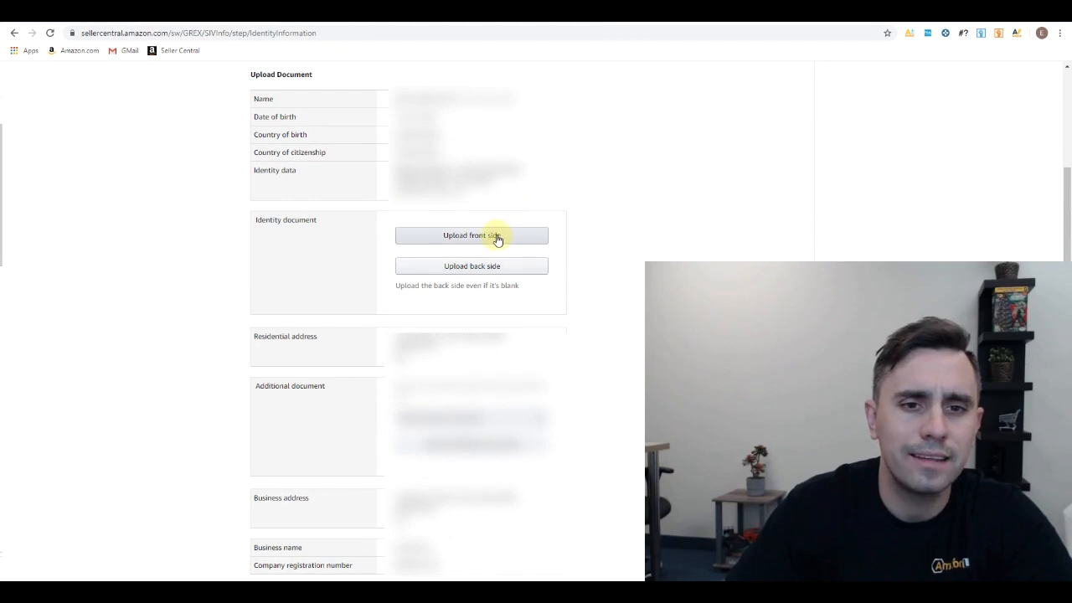
Upload the front and back of the driver's license, accepting the upload instructions
left_click(470, 234)
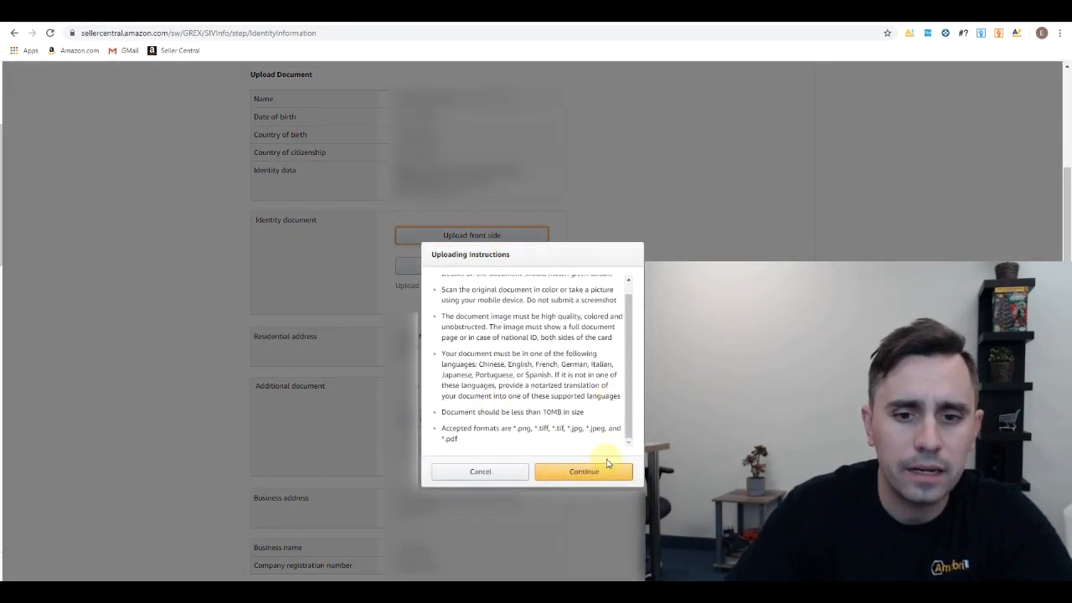
left_click(583, 470)
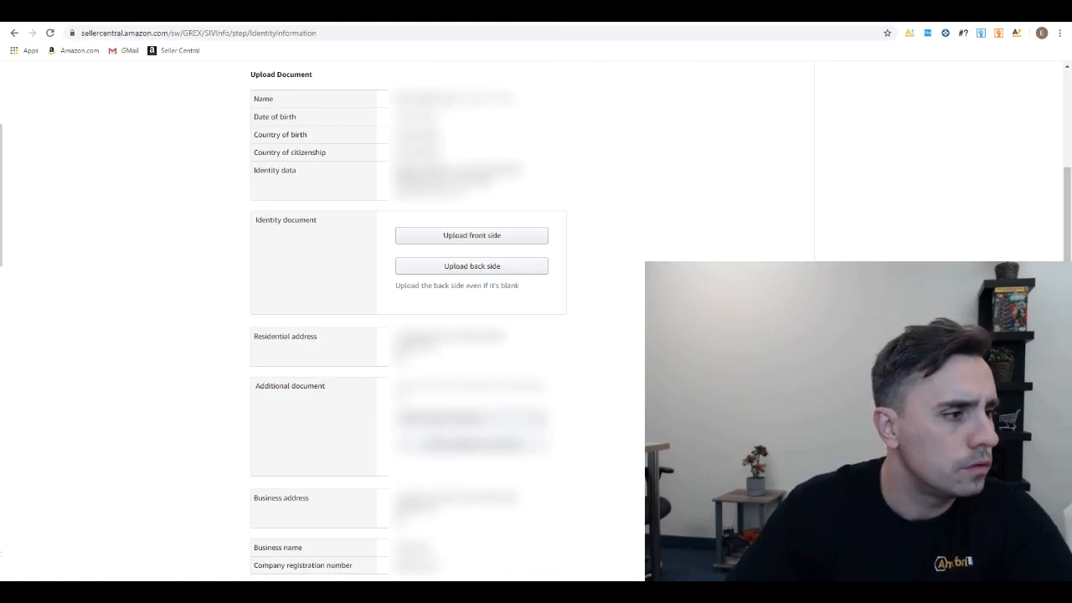
left_click(472, 234)
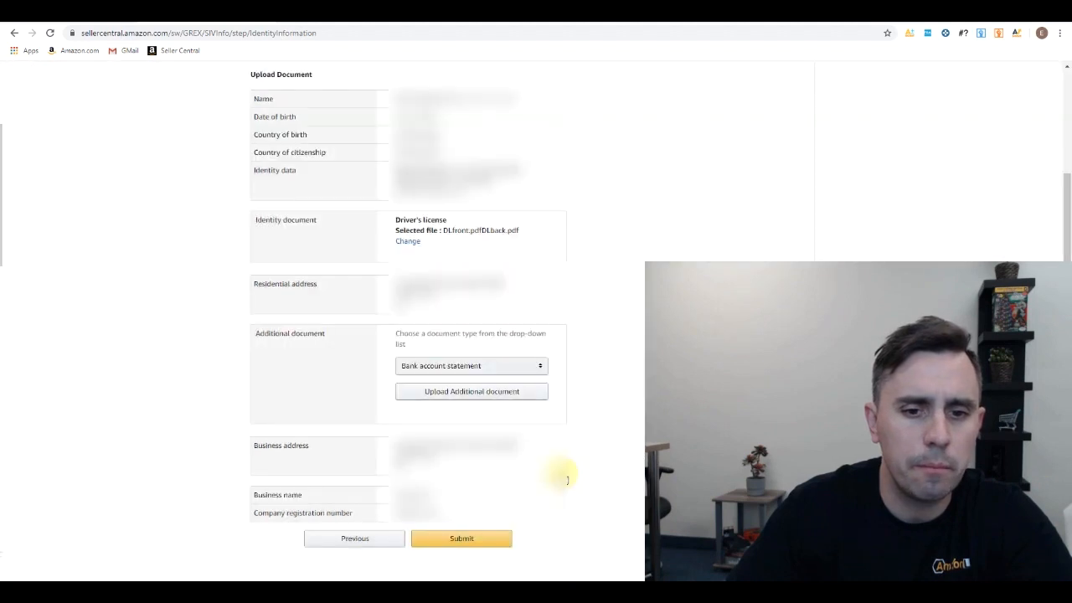
Submit identity verification, reaching the 'Thank you for sharing your information' confirmation
scroll("down", 3)
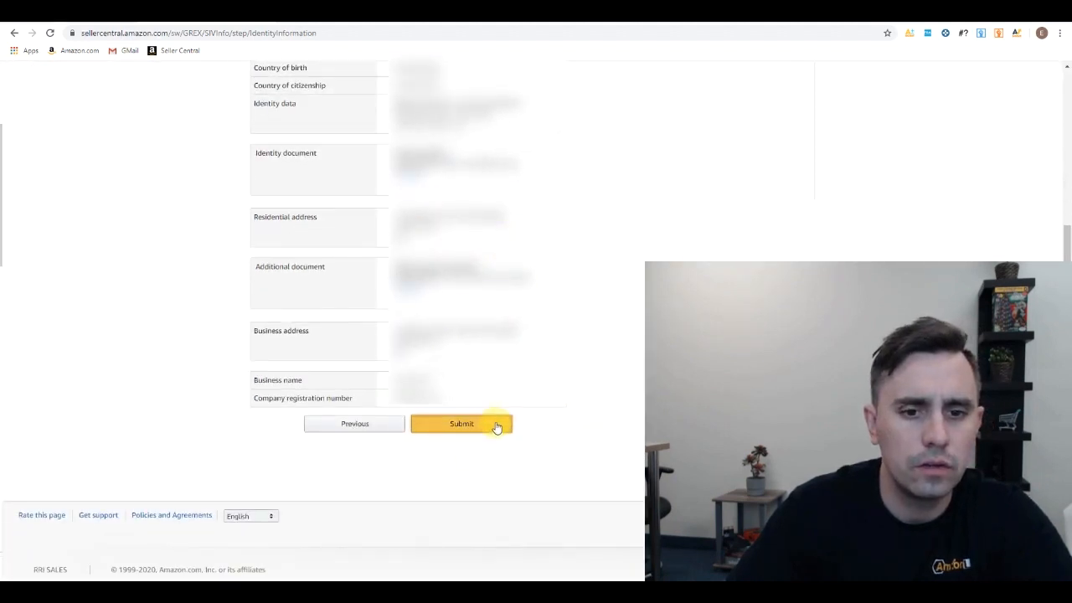
left_click(463, 422)
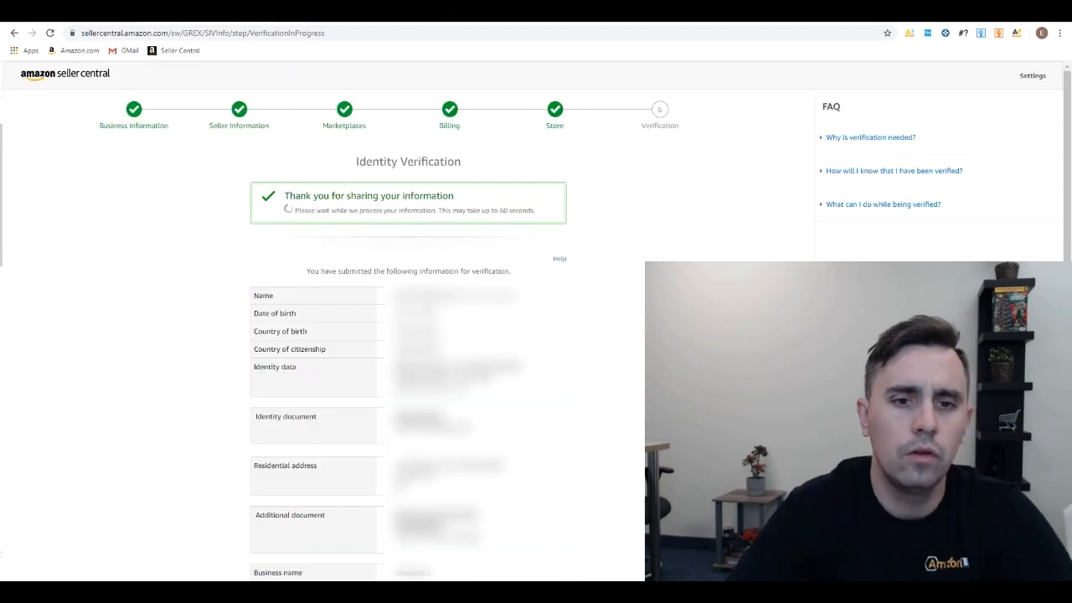